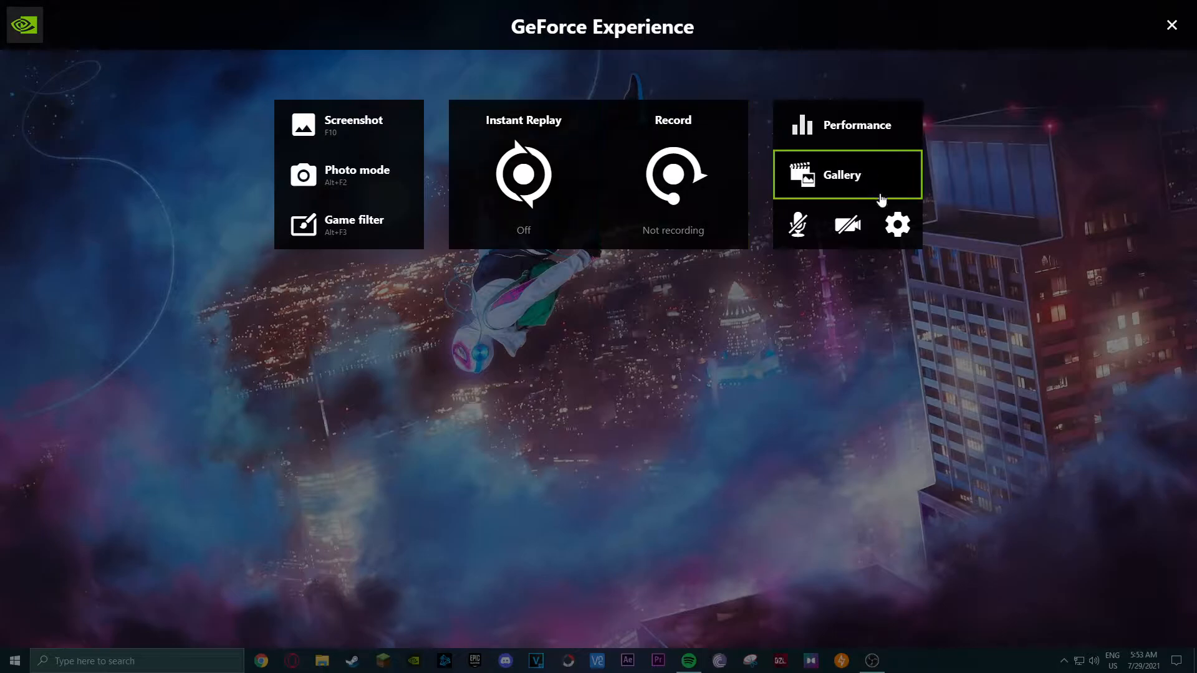
Step: Reach the overlay's Audio settings showing system sound and microphone volume and boost
{"action": "left_click", "coordinate": [896, 224]}
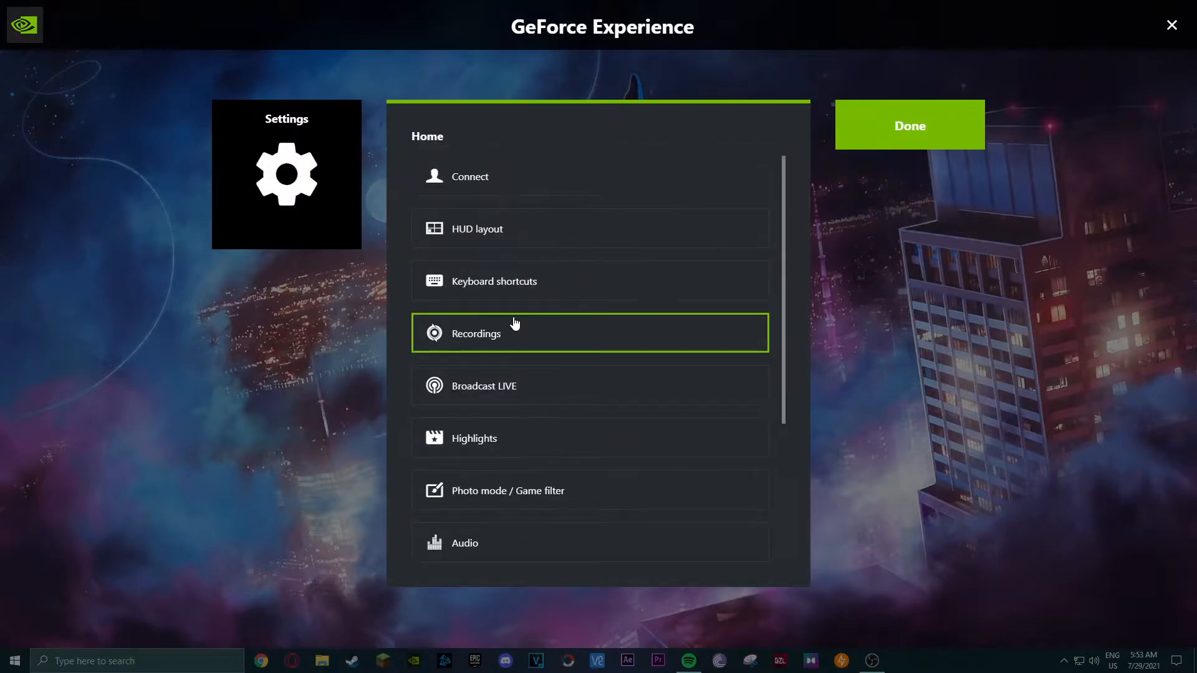
{"action": "scroll", "scroll_direction": "down", "scroll_amount": 3}
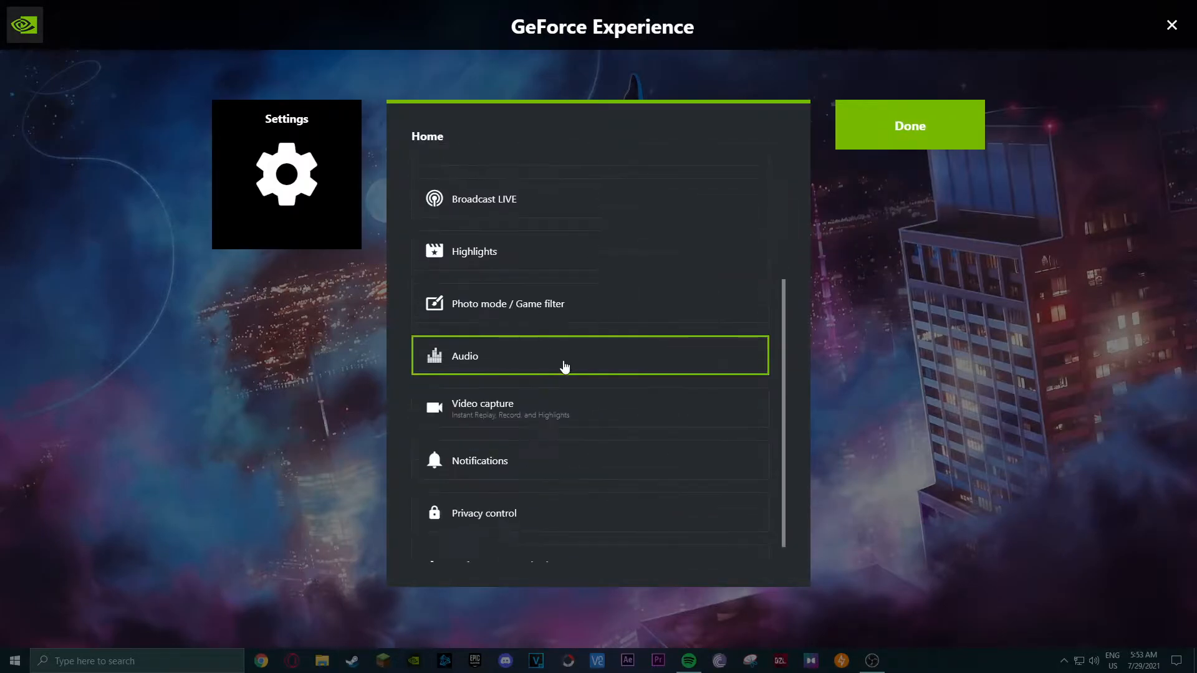
{"action": "scroll", "scroll_direction": "up", "scroll_amount": 3}
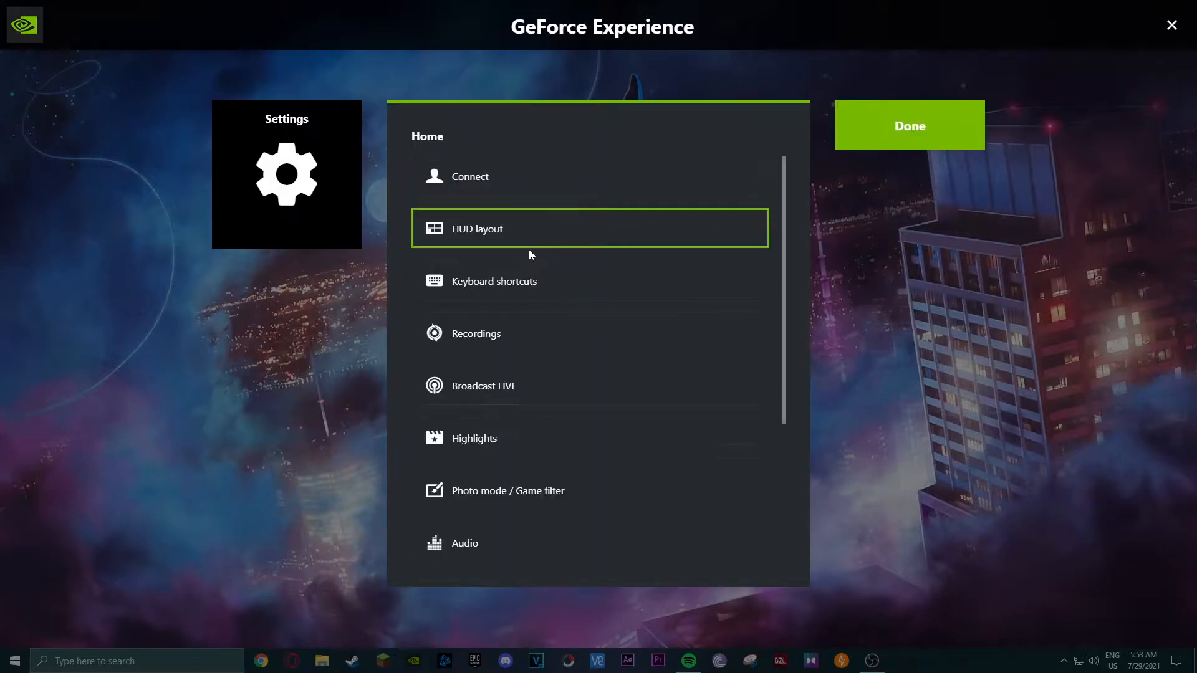
{"action": "left_click", "coordinate": [464, 542]}
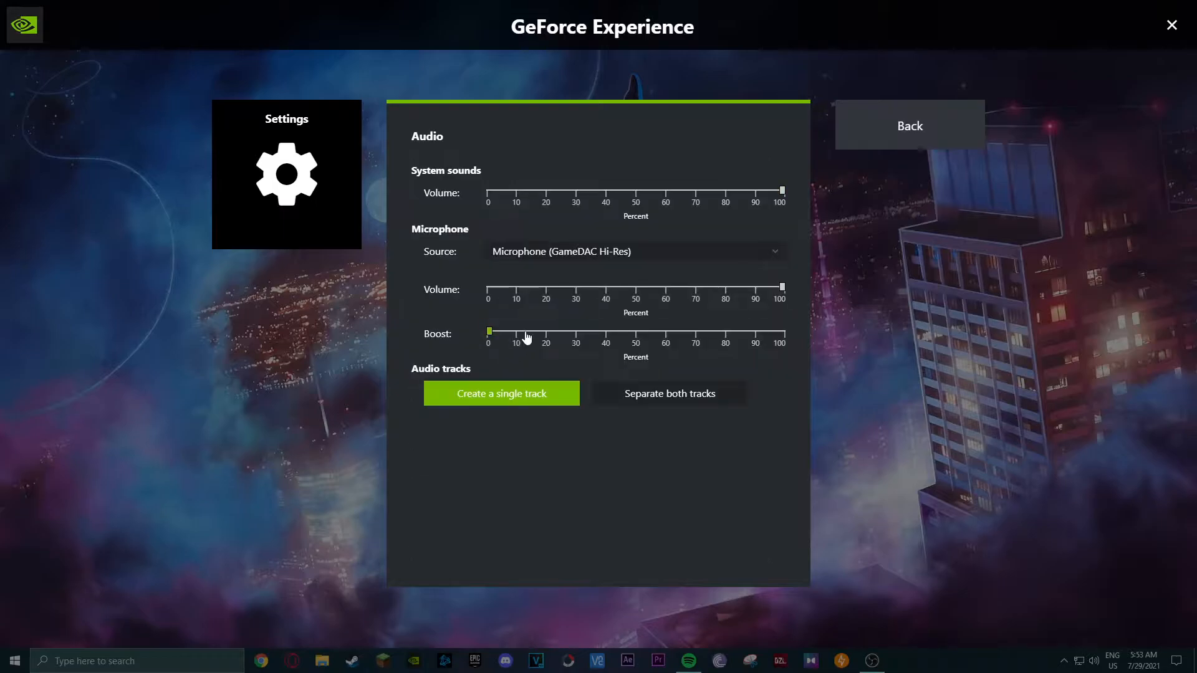
{"action": "mouse_move", "coordinate": [611, 238]}
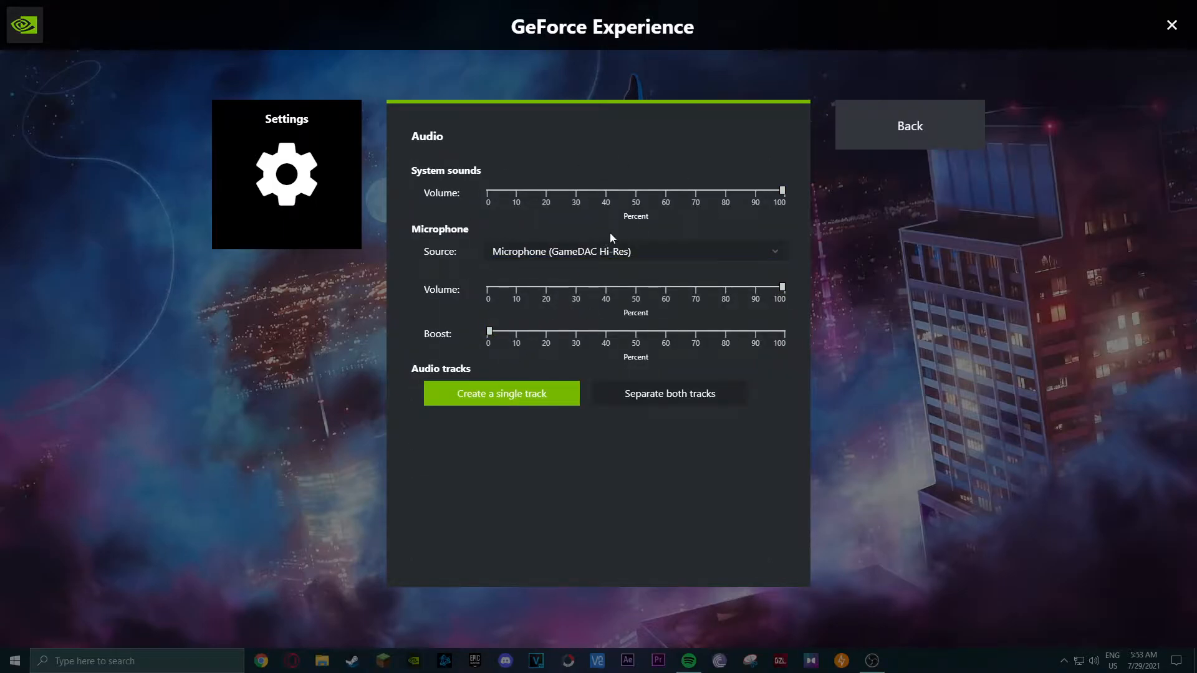
Step: Close the GeForce Experience overlay, leaving the plain Windows desktop
{"action": "left_click", "coordinate": [908, 126]}
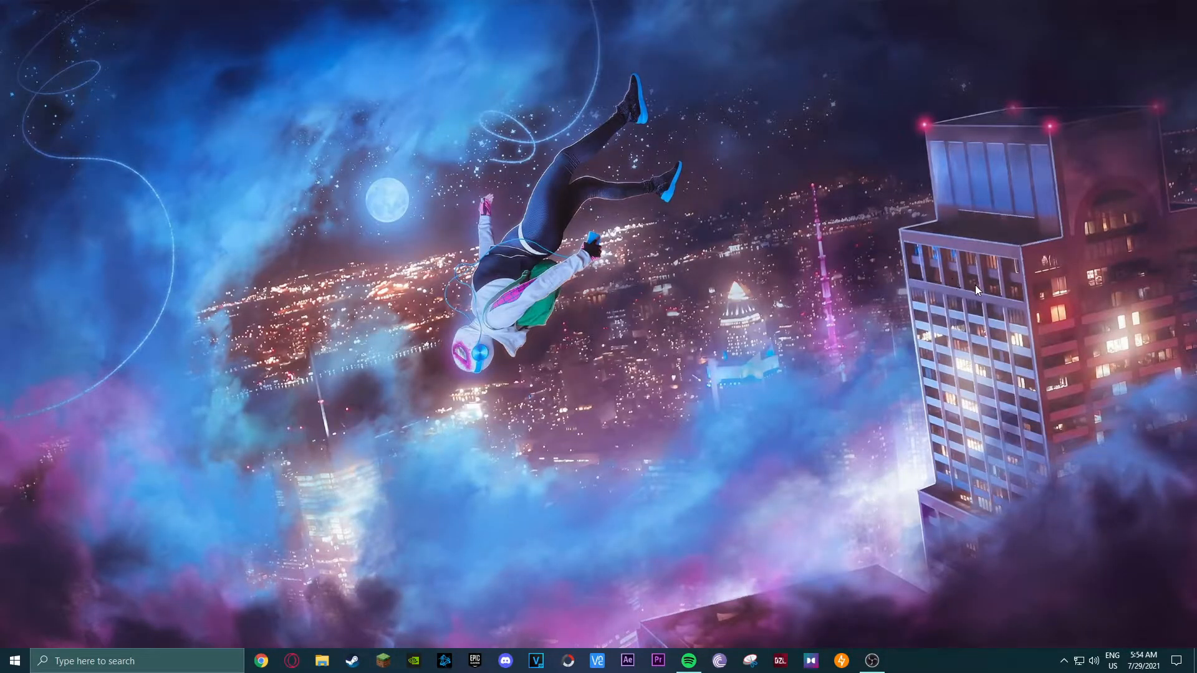
{"action": "mouse_move", "coordinate": [413, 424]}
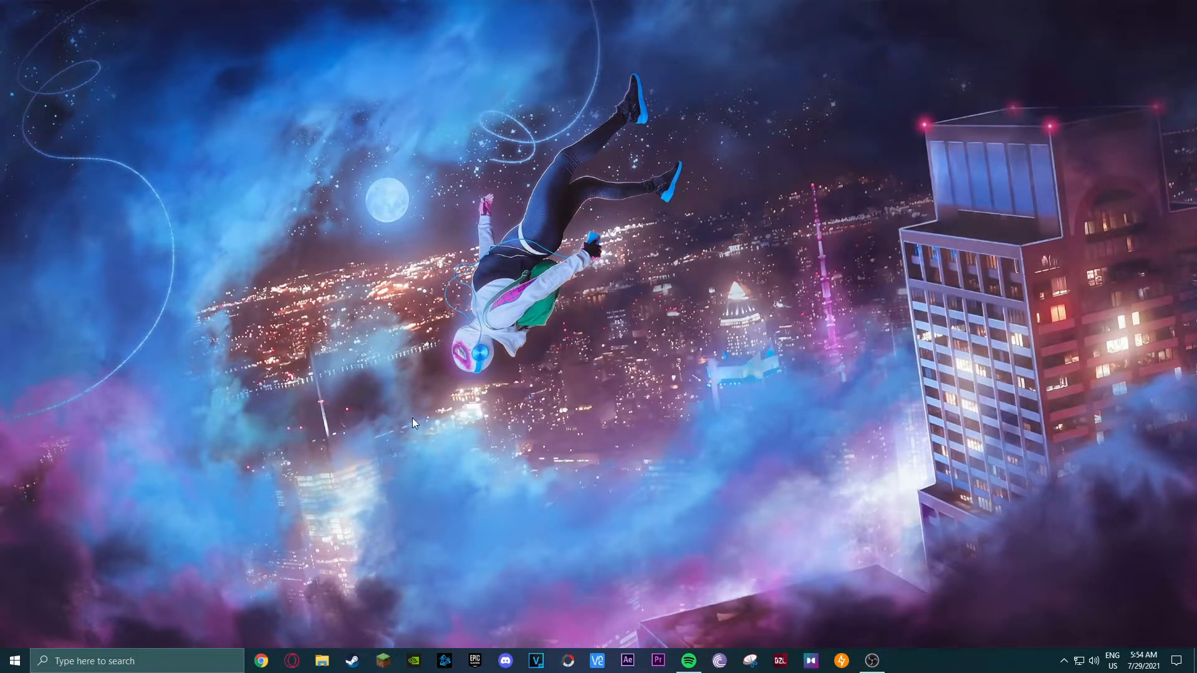
{"action": "mouse_move", "coordinate": [787, 89]}
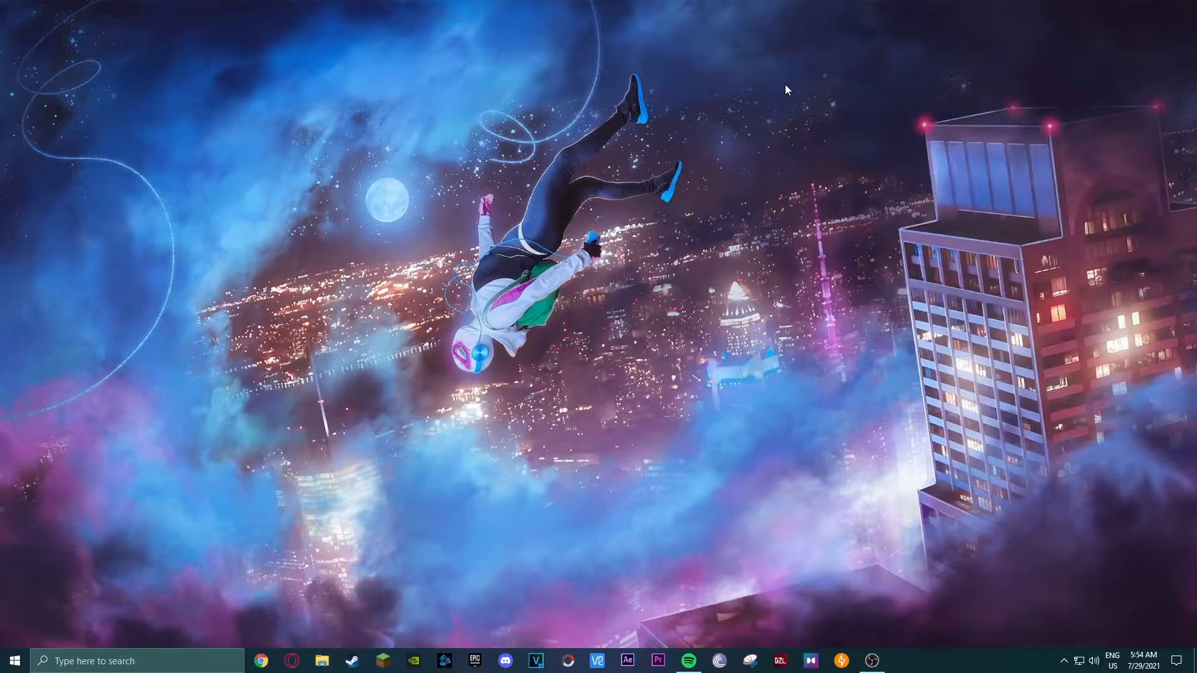
{"action": "mouse_move", "coordinate": [831, 335]}
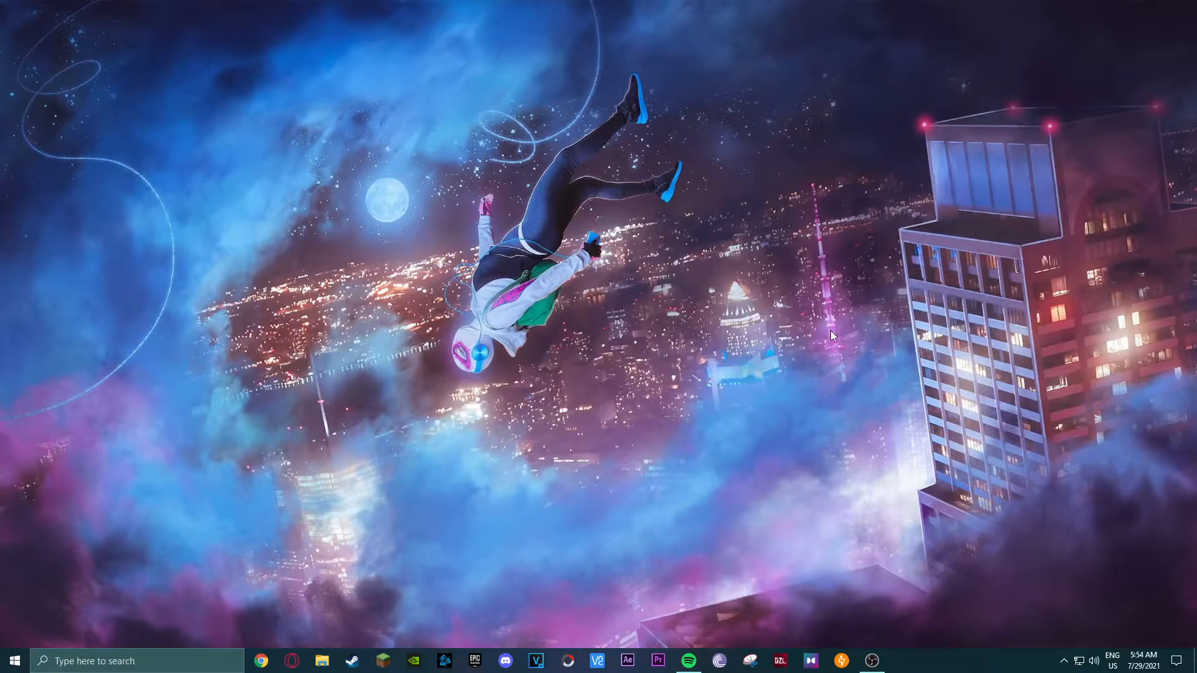
{"action": "mouse_move", "coordinate": [870, 661]}
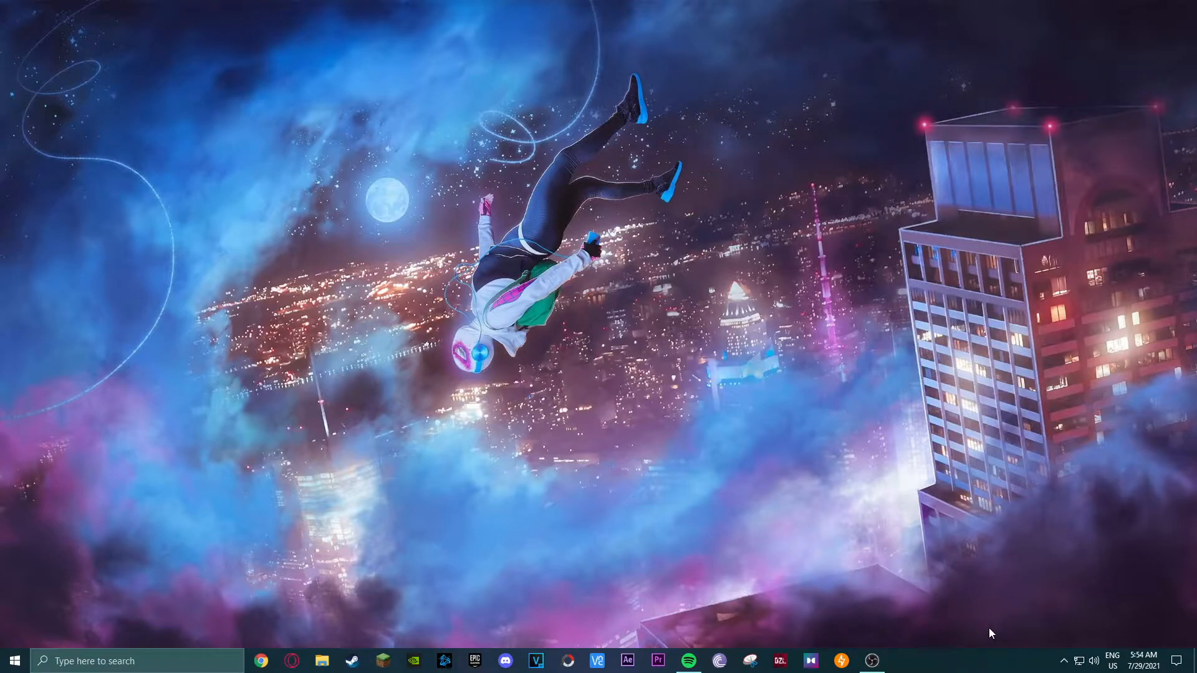
{"action": "mouse_move", "coordinate": [981, 638]}
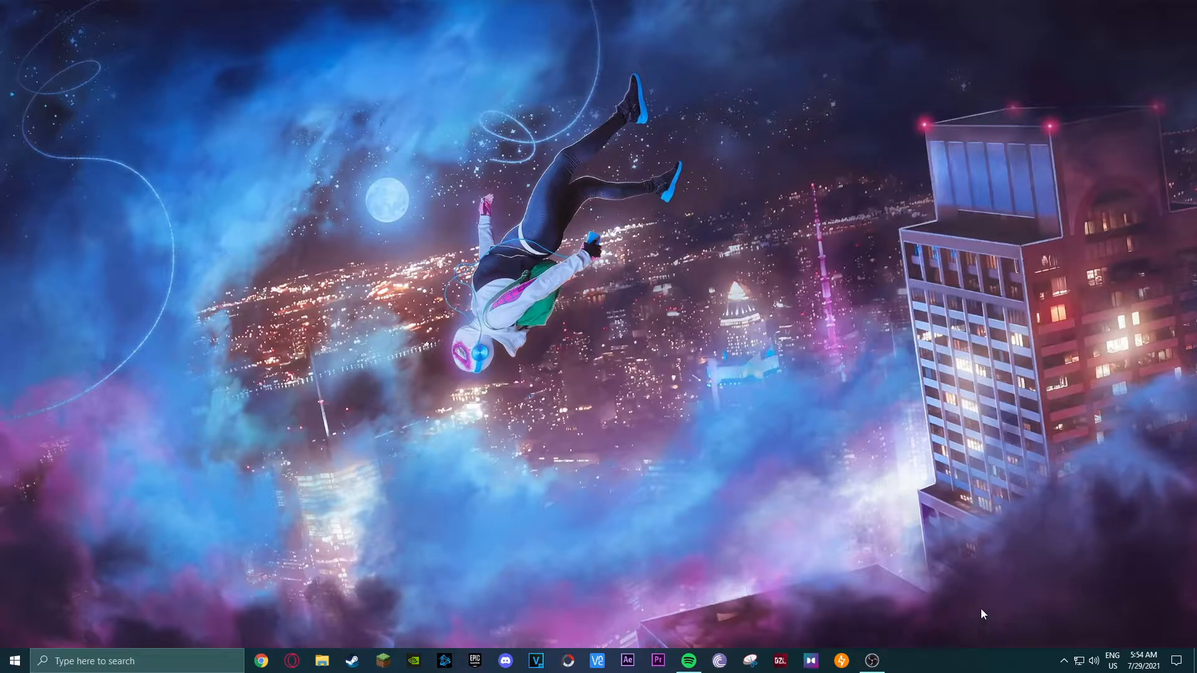
{"action": "mouse_move", "coordinate": [4, 3]}
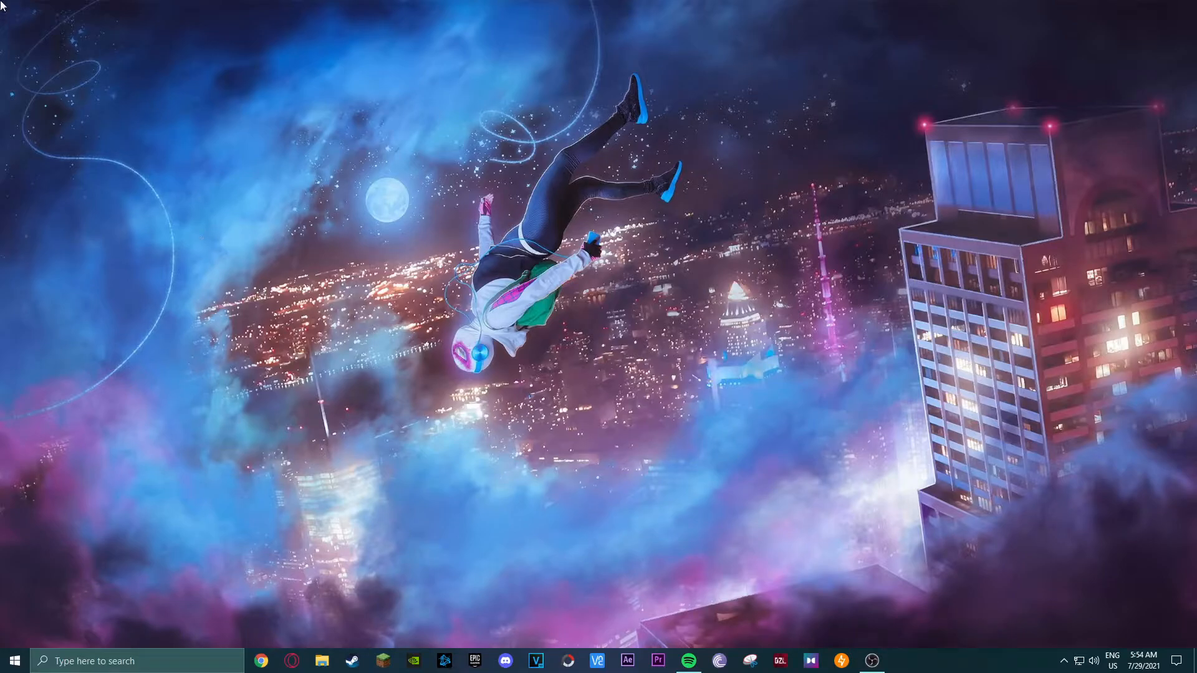
{"action": "mouse_move", "coordinate": [686, 318]}
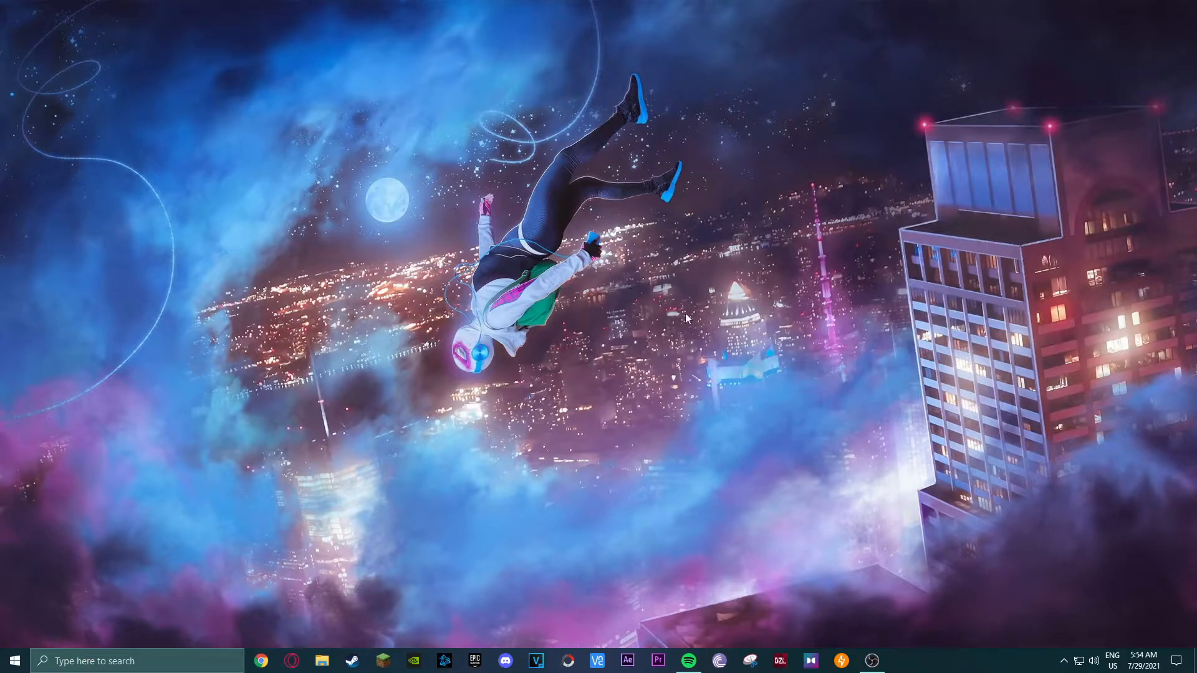
{"action": "mouse_move", "coordinate": [766, 376]}
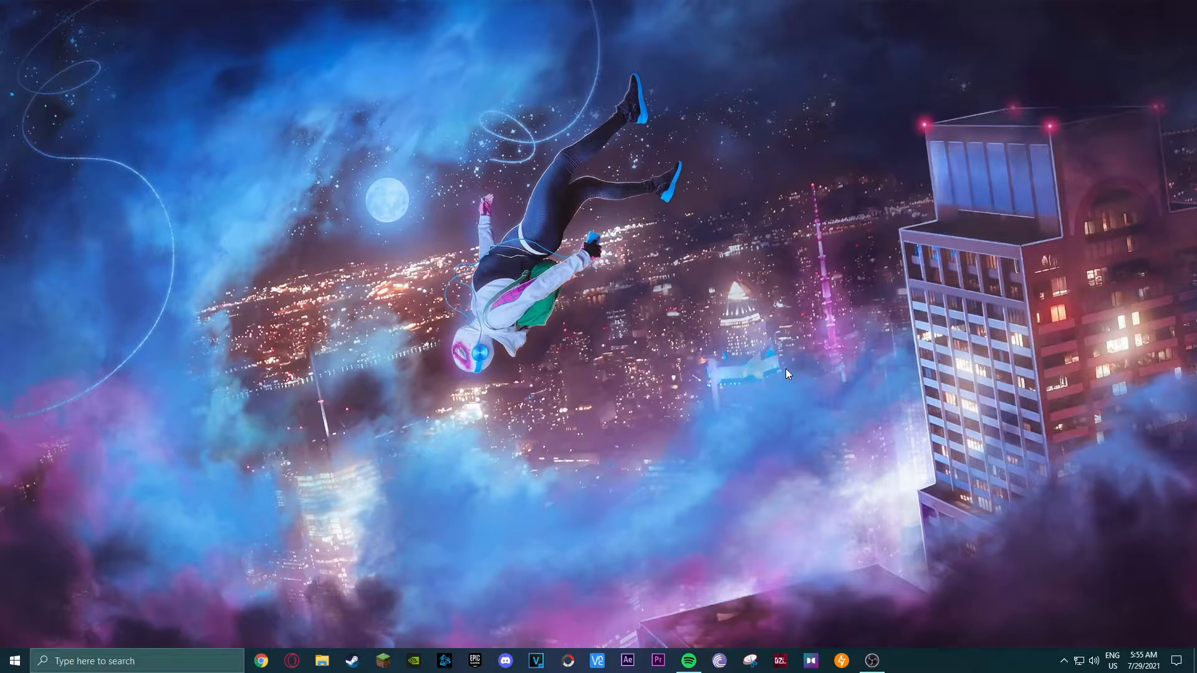
{"action": "mouse_move", "coordinate": [871, 660]}
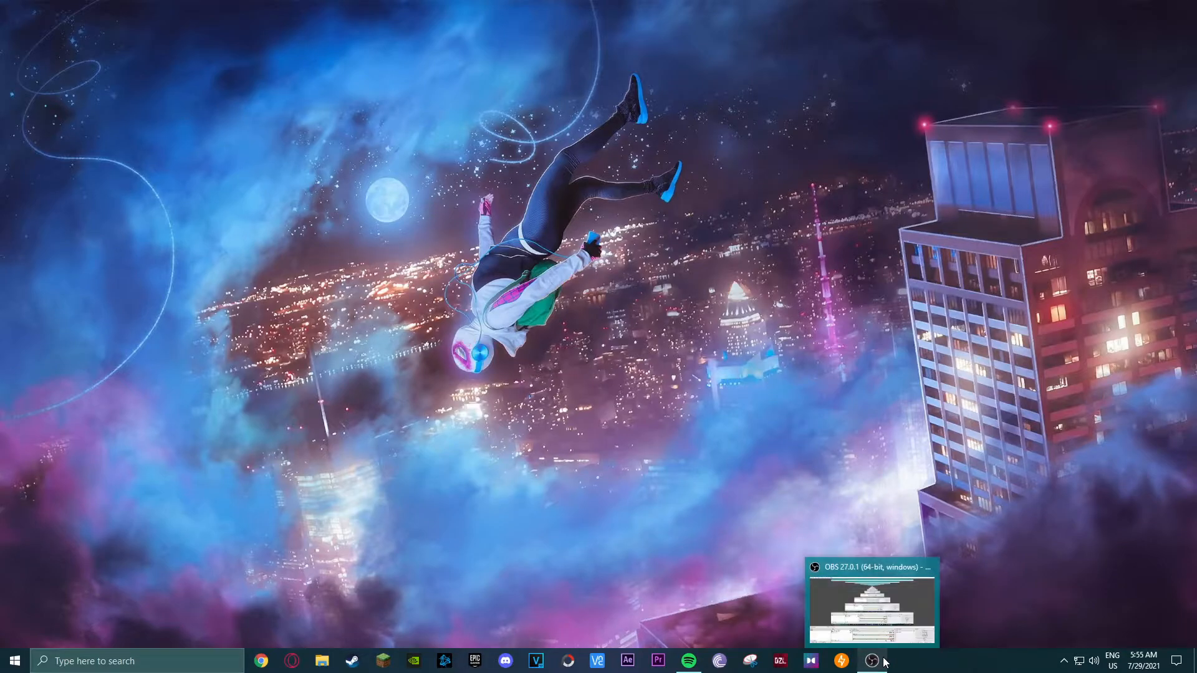
Step: Restore the OBS window from the taskbar and start a new recording
{"action": "left_click", "coordinate": [870, 603]}
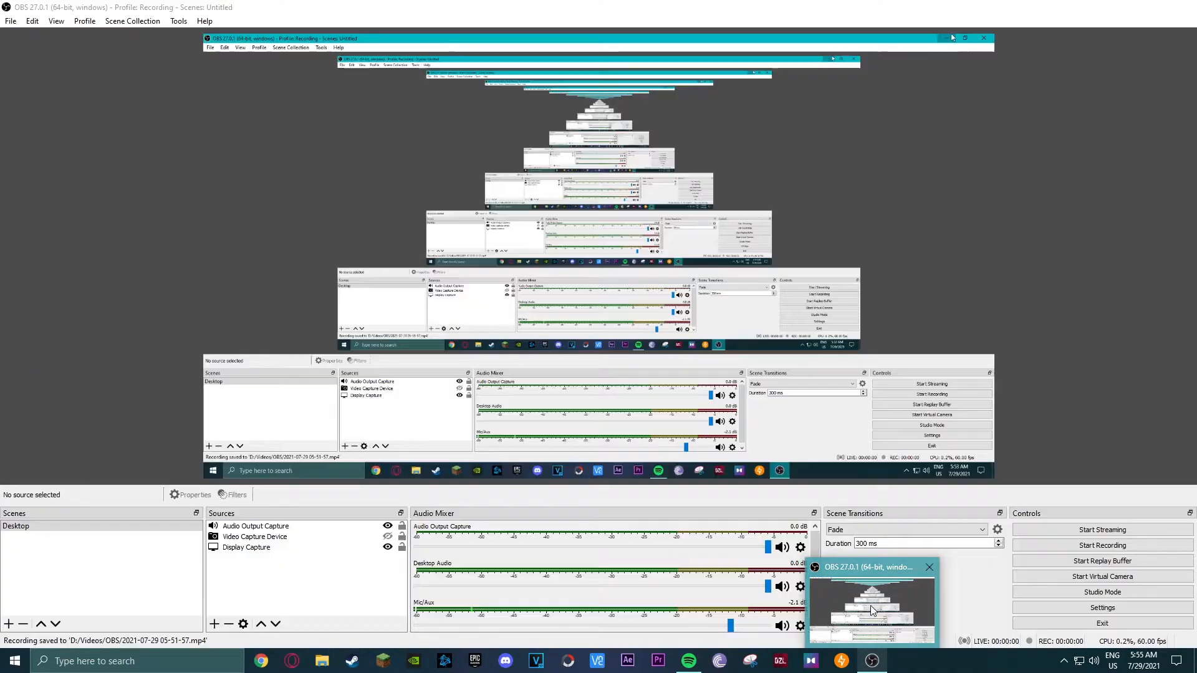
{"action": "left_click", "coordinate": [1101, 544]}
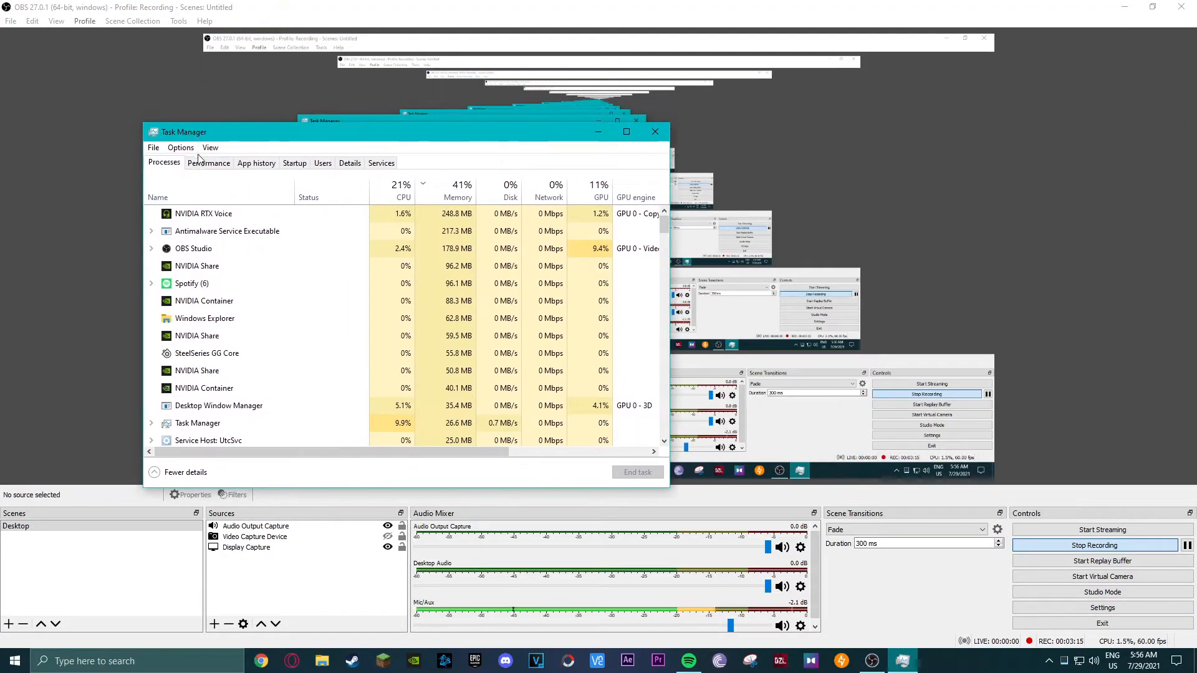
Step: View the CPU performance graph in Task Manager, then close it to return to OBS
{"action": "left_click", "coordinate": [209, 162]}
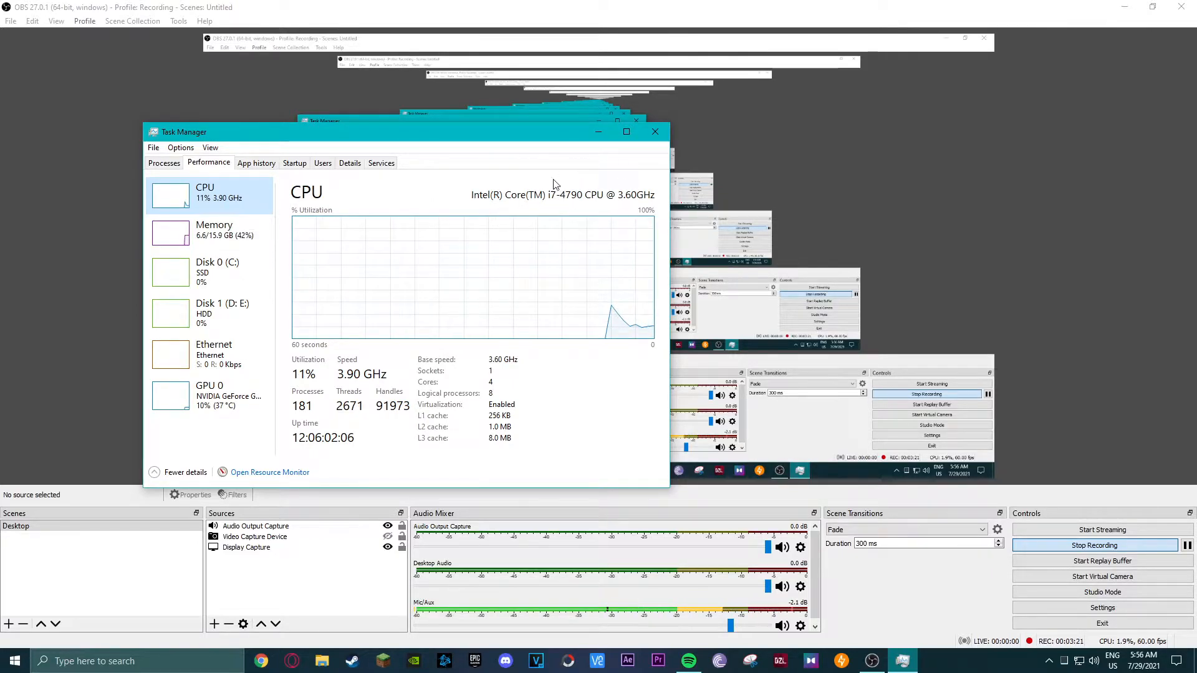
{"action": "mouse_move", "coordinate": [675, 178]}
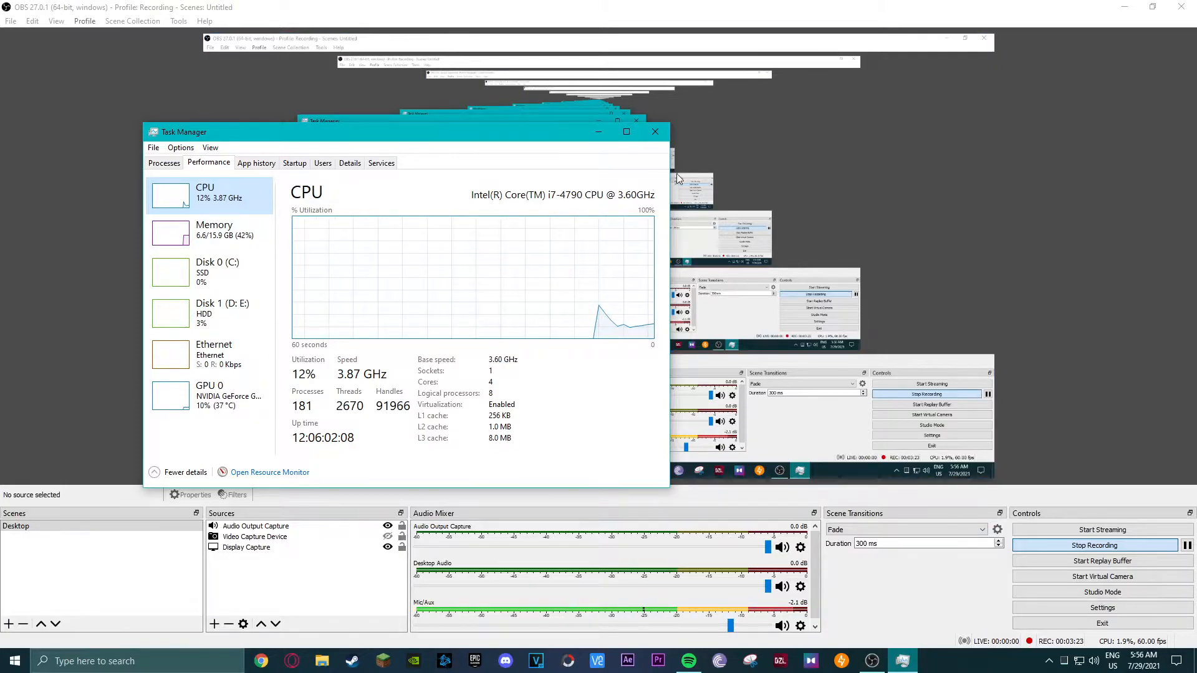
{"action": "mouse_move", "coordinate": [655, 131]}
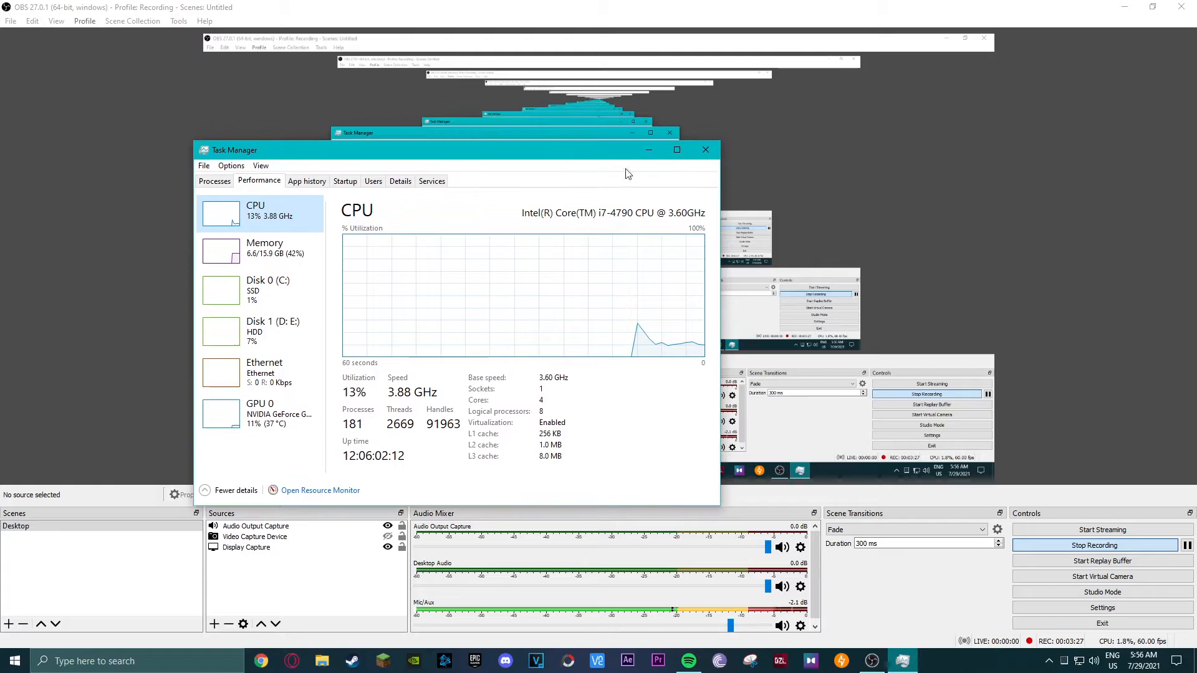
{"action": "mouse_move", "coordinate": [705, 148]}
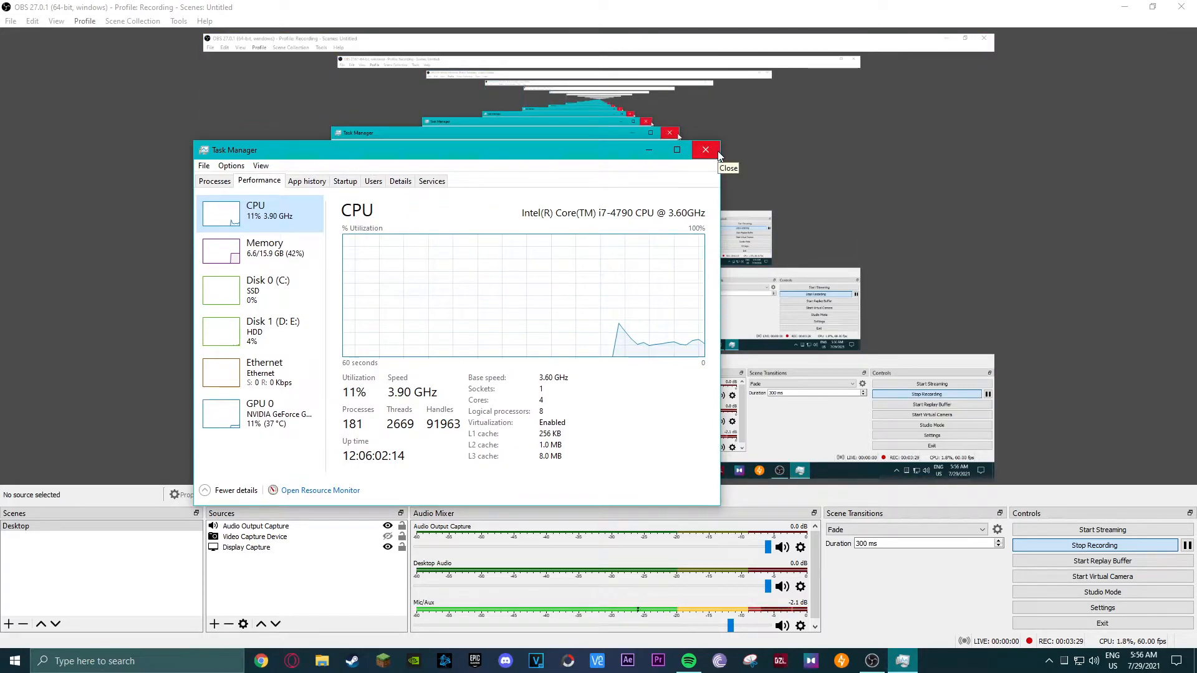
{"action": "mouse_move", "coordinate": [704, 149]}
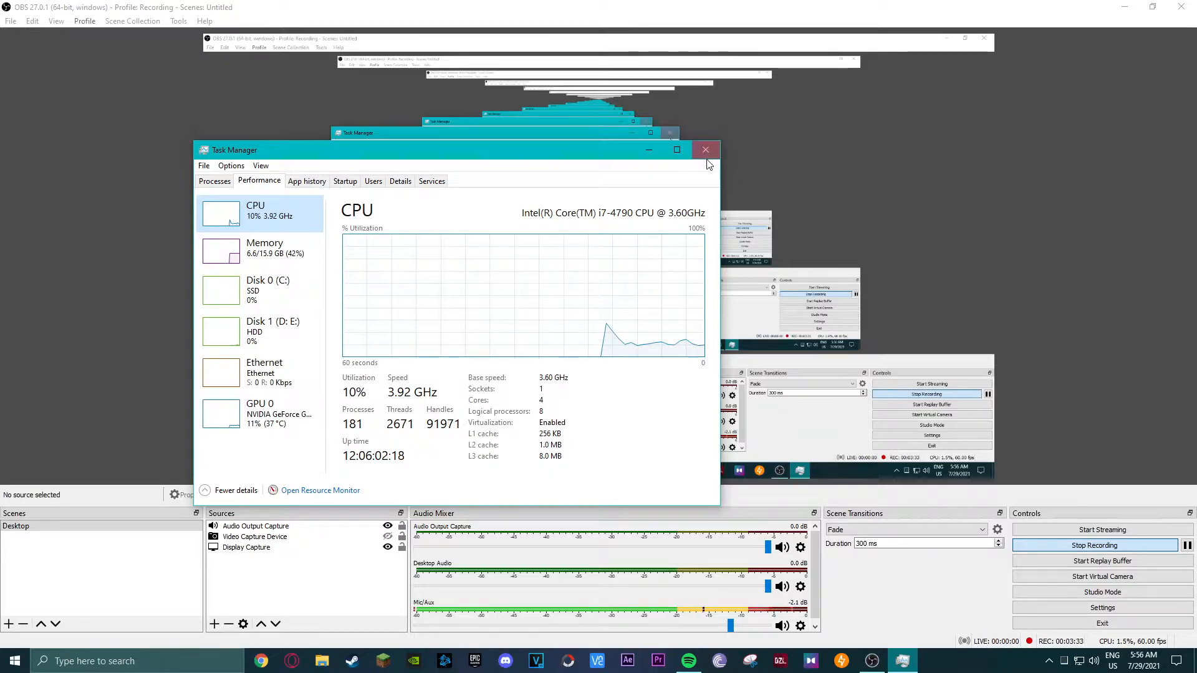
{"action": "left_click", "coordinate": [706, 149]}
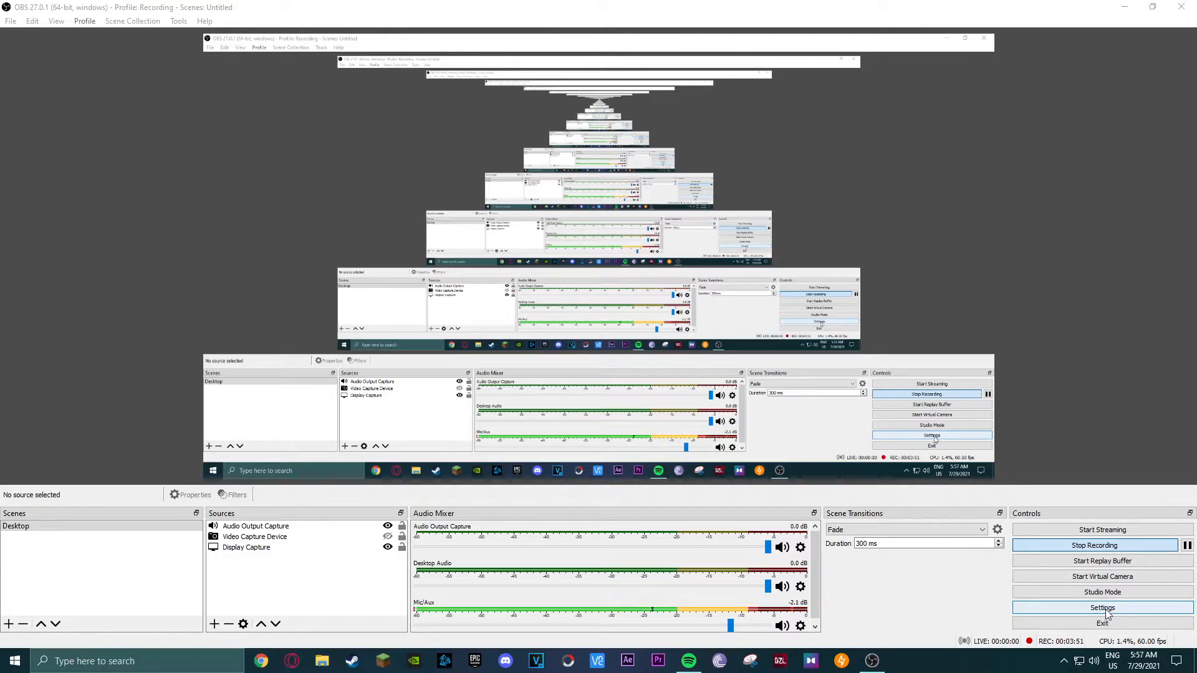
Step: Show the Output settings page where recording uses the Hardware (NVENC) encoder
{"action": "left_click", "coordinate": [1101, 607]}
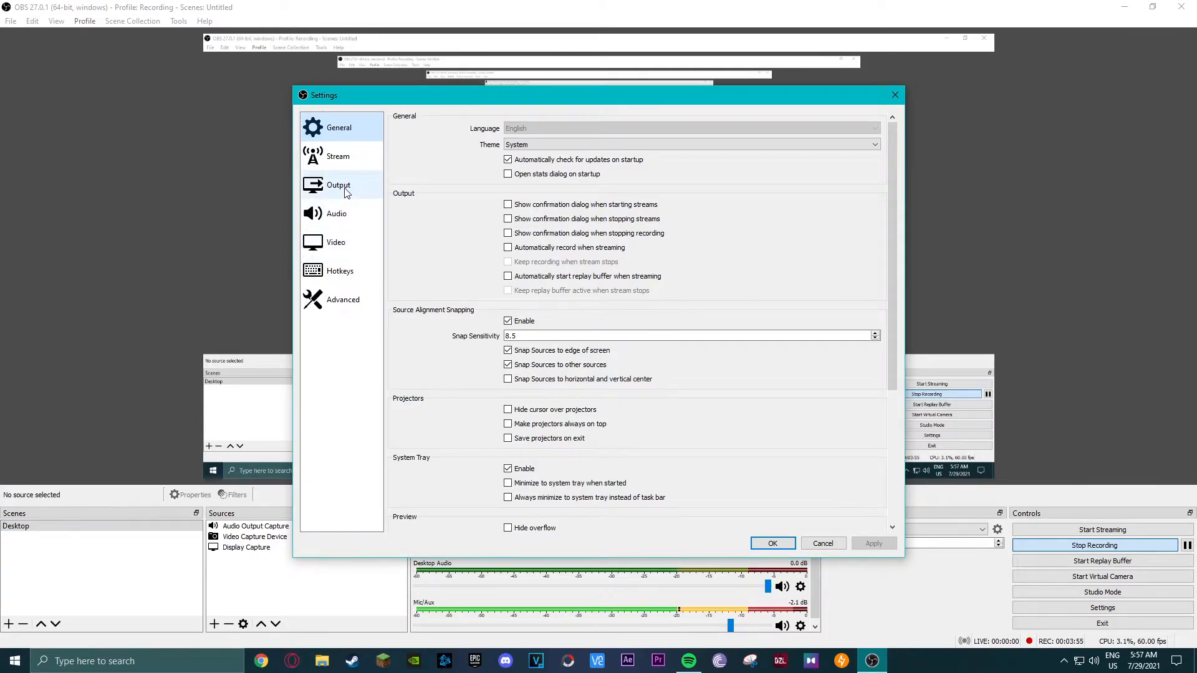
{"action": "left_click", "coordinate": [338, 184]}
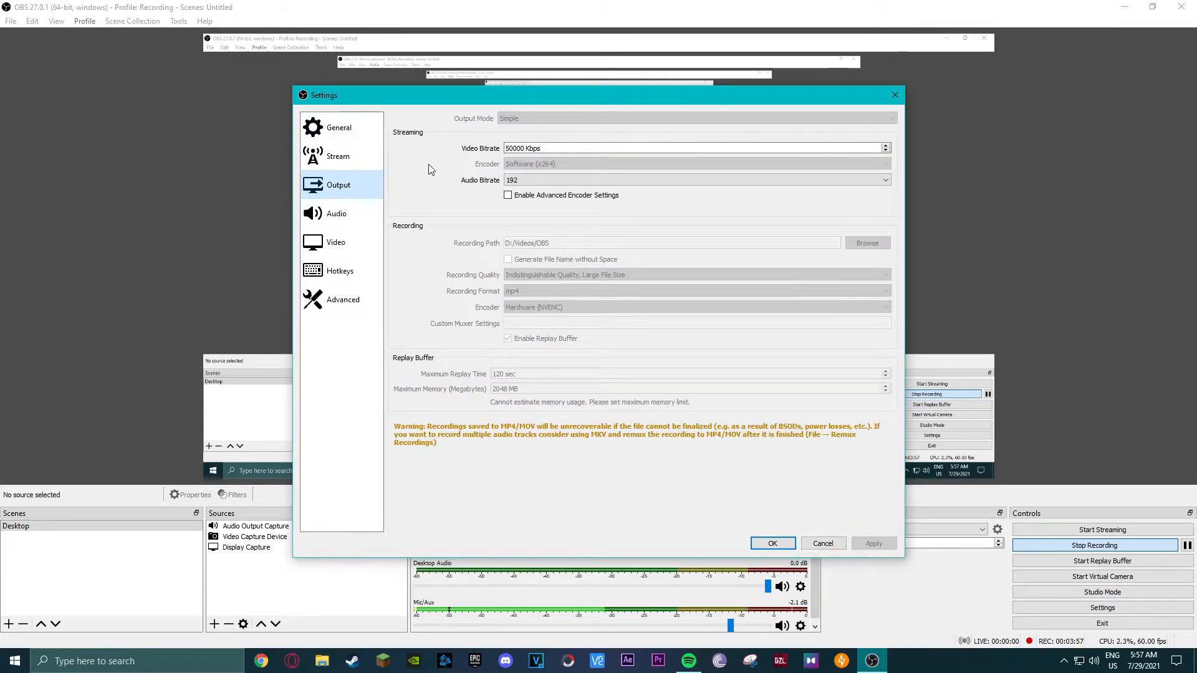
{"action": "left_click", "coordinate": [338, 127]}
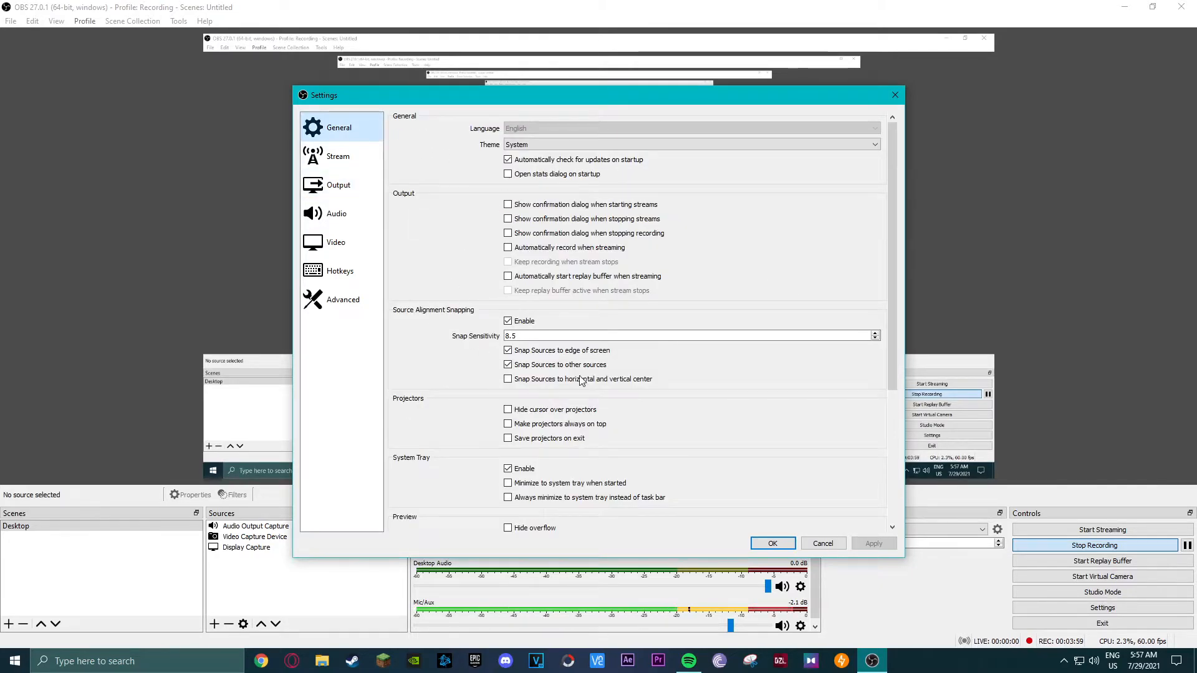
{"action": "left_click", "coordinate": [337, 185]}
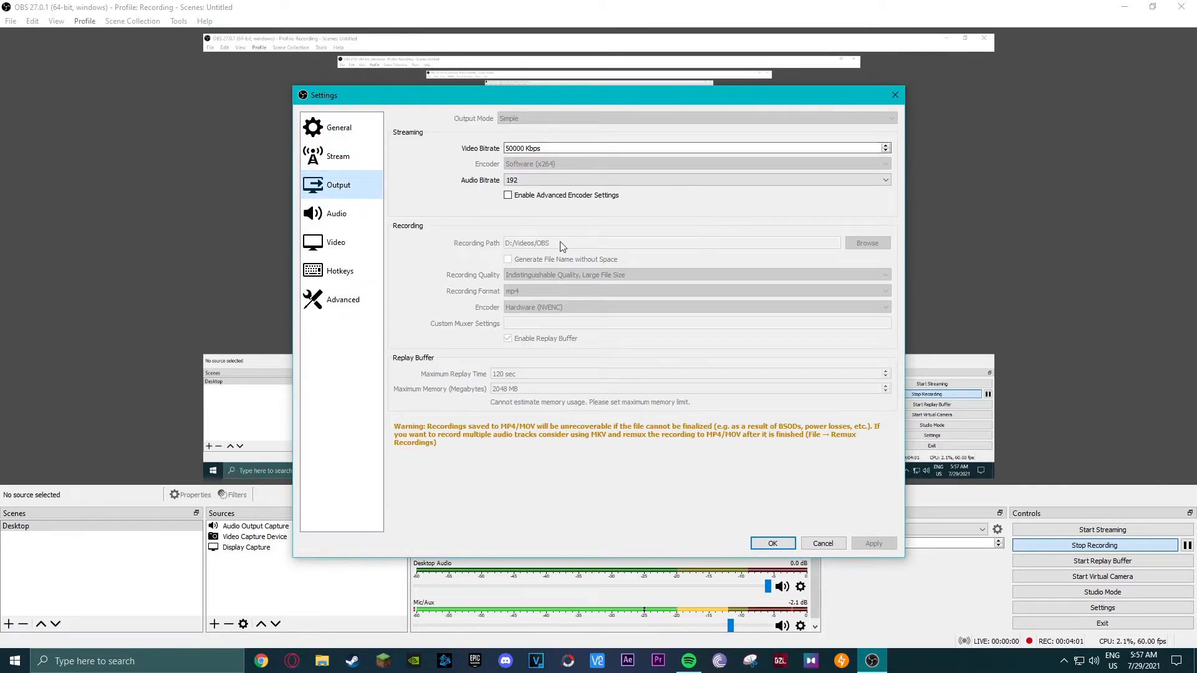
{"action": "mouse_move", "coordinate": [335, 213]}
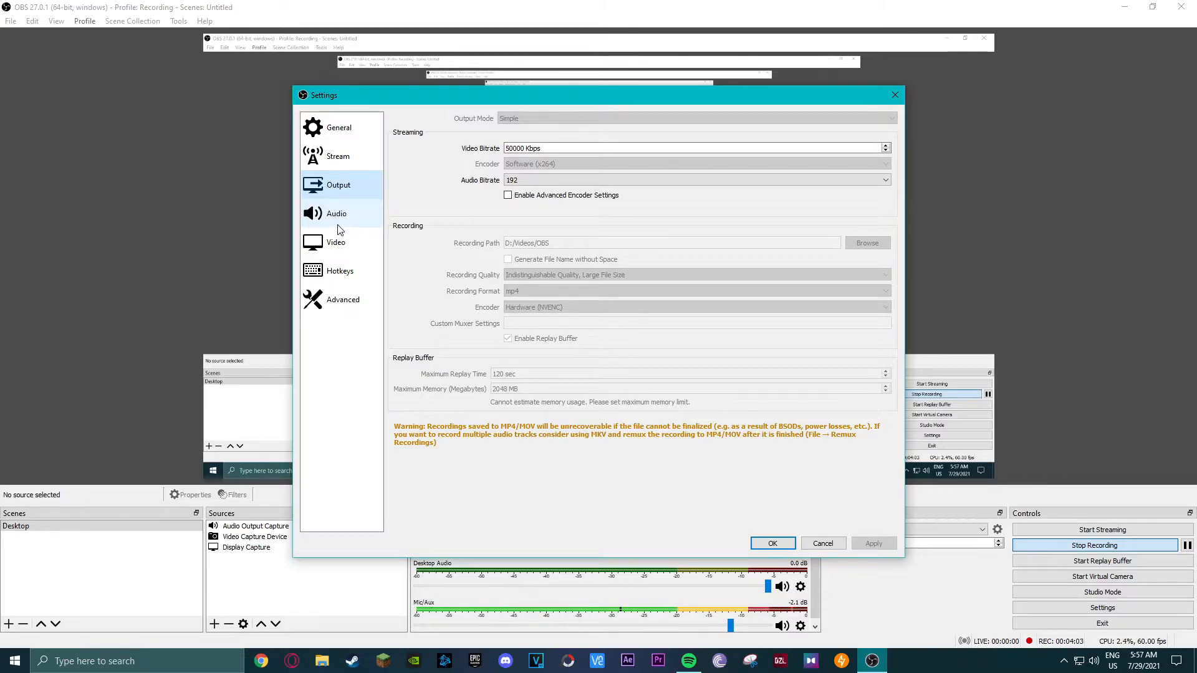
{"action": "mouse_move", "coordinate": [652, 213]}
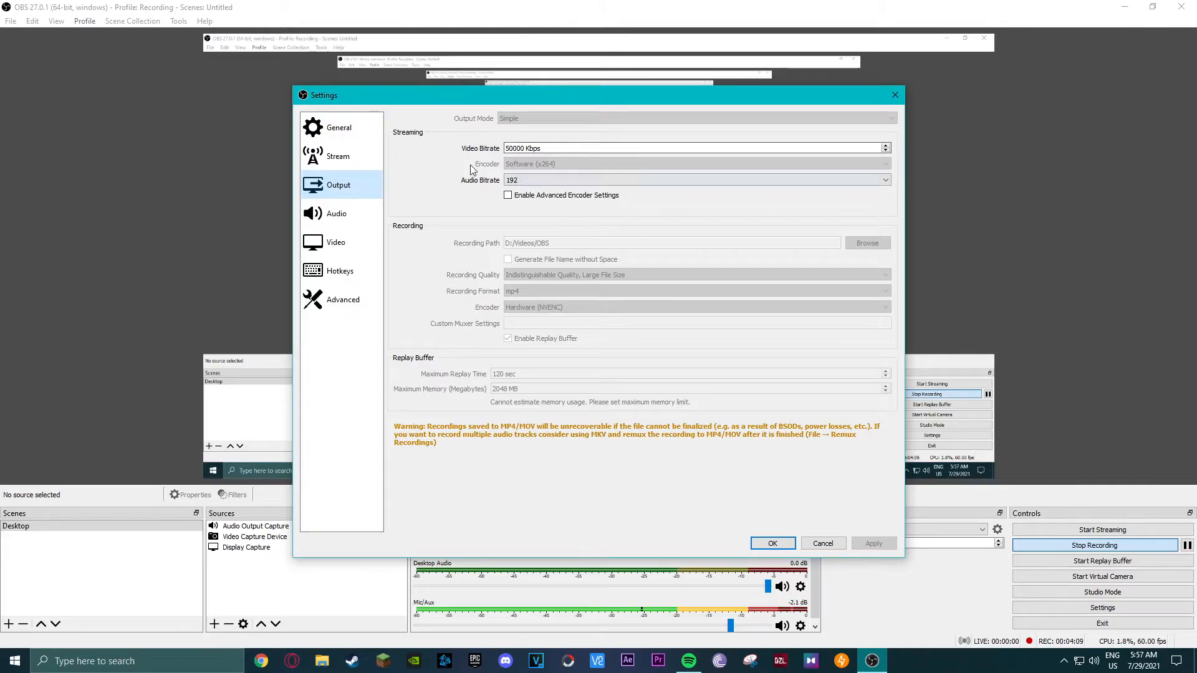
{"action": "mouse_move", "coordinate": [487, 148]}
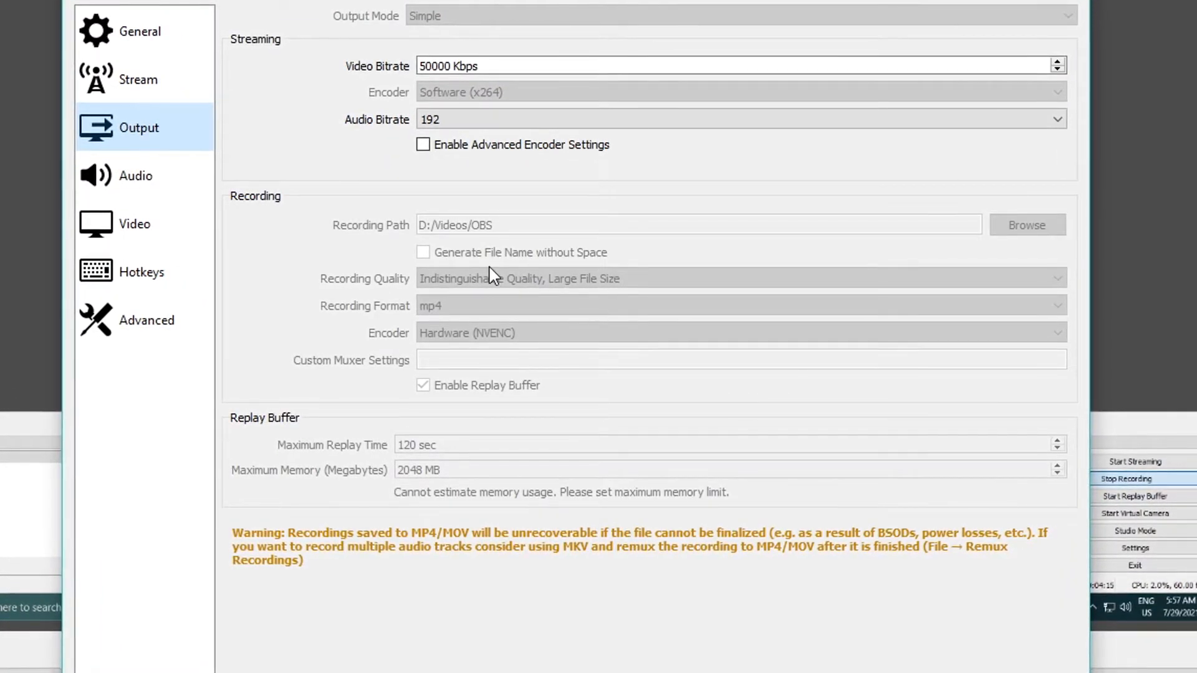
{"action": "mouse_move", "coordinate": [637, 298]}
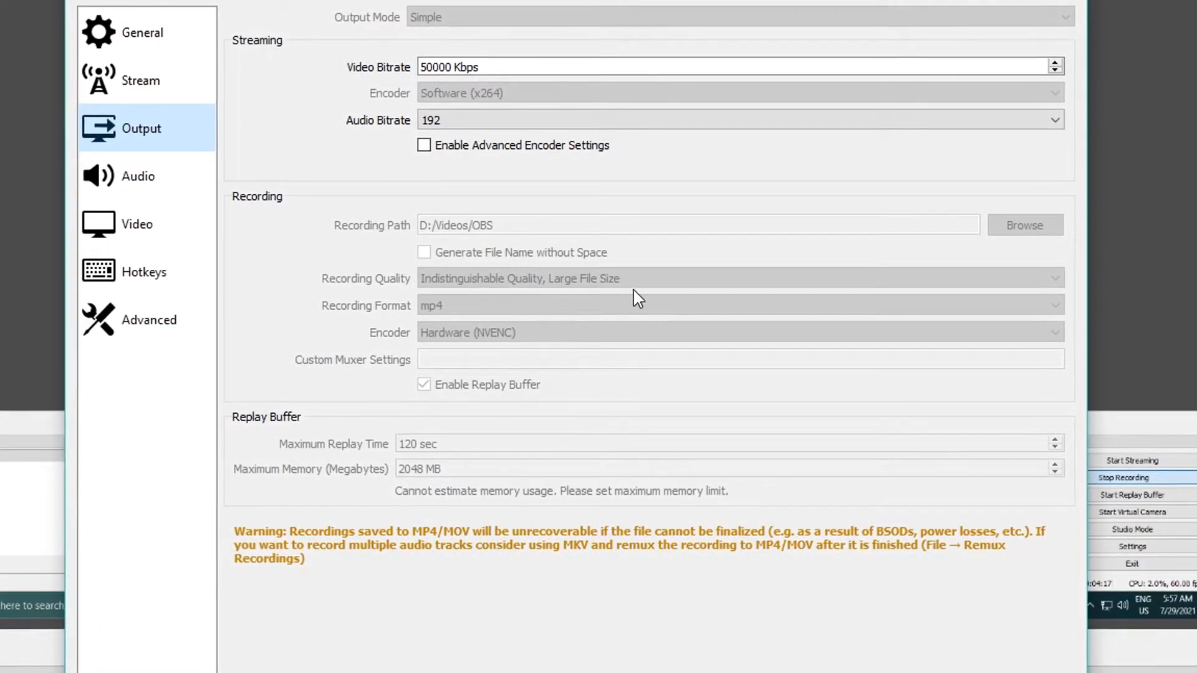
{"action": "mouse_move", "coordinate": [389, 263]}
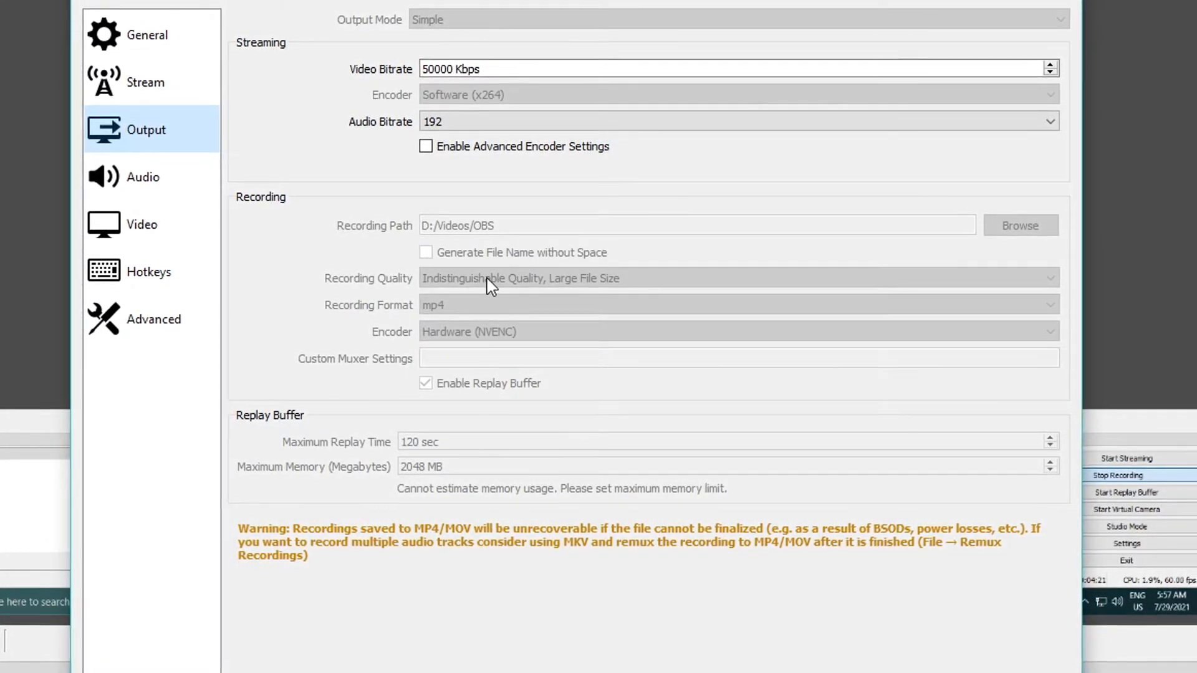
{"action": "mouse_move", "coordinate": [525, 297]}
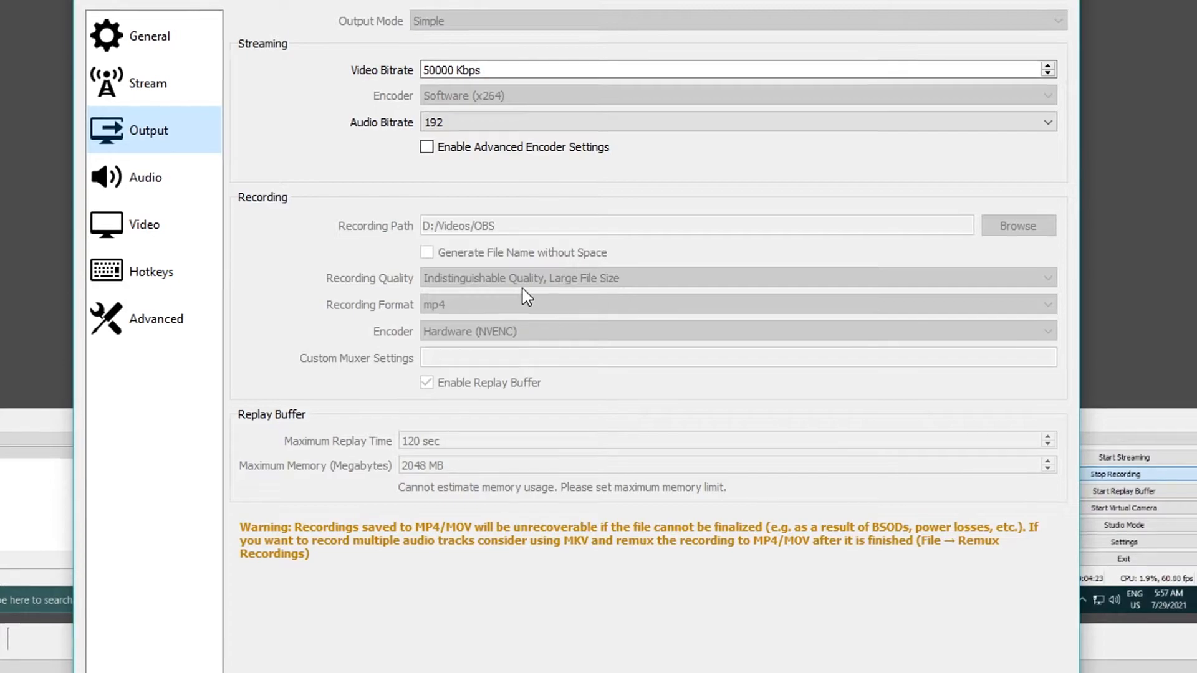
{"action": "mouse_move", "coordinate": [615, 297]}
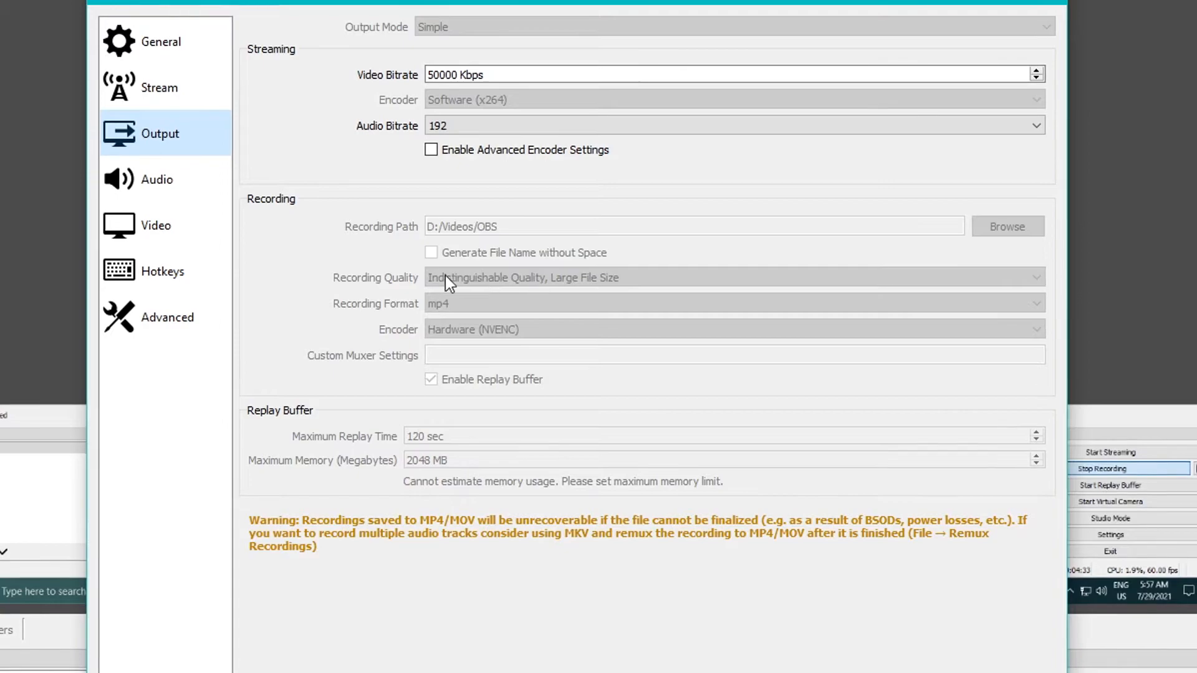
{"action": "mouse_move", "coordinate": [563, 300]}
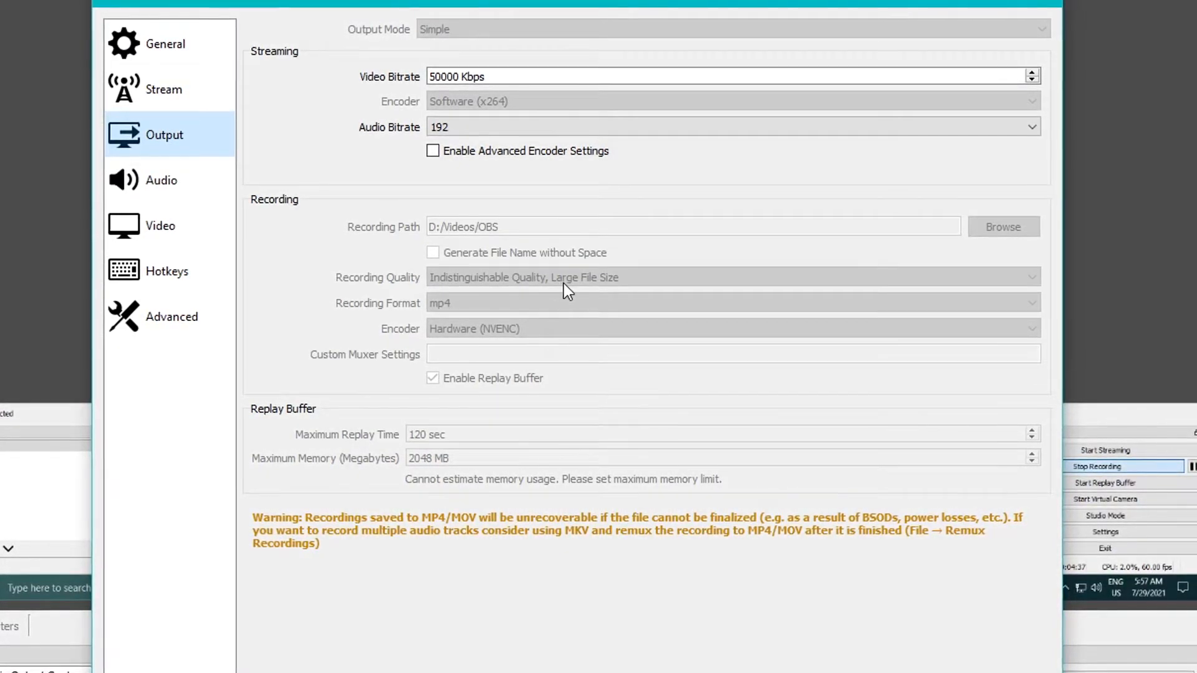
{"action": "mouse_move", "coordinate": [607, 297]}
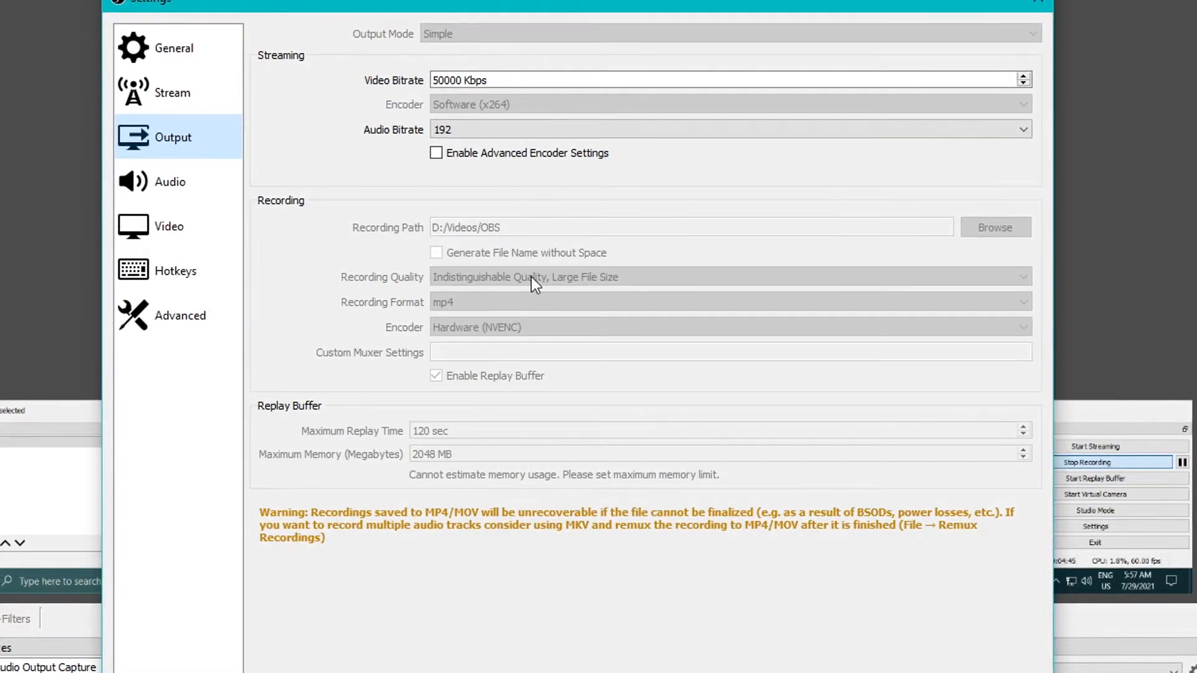
{"action": "mouse_move", "coordinate": [557, 292]}
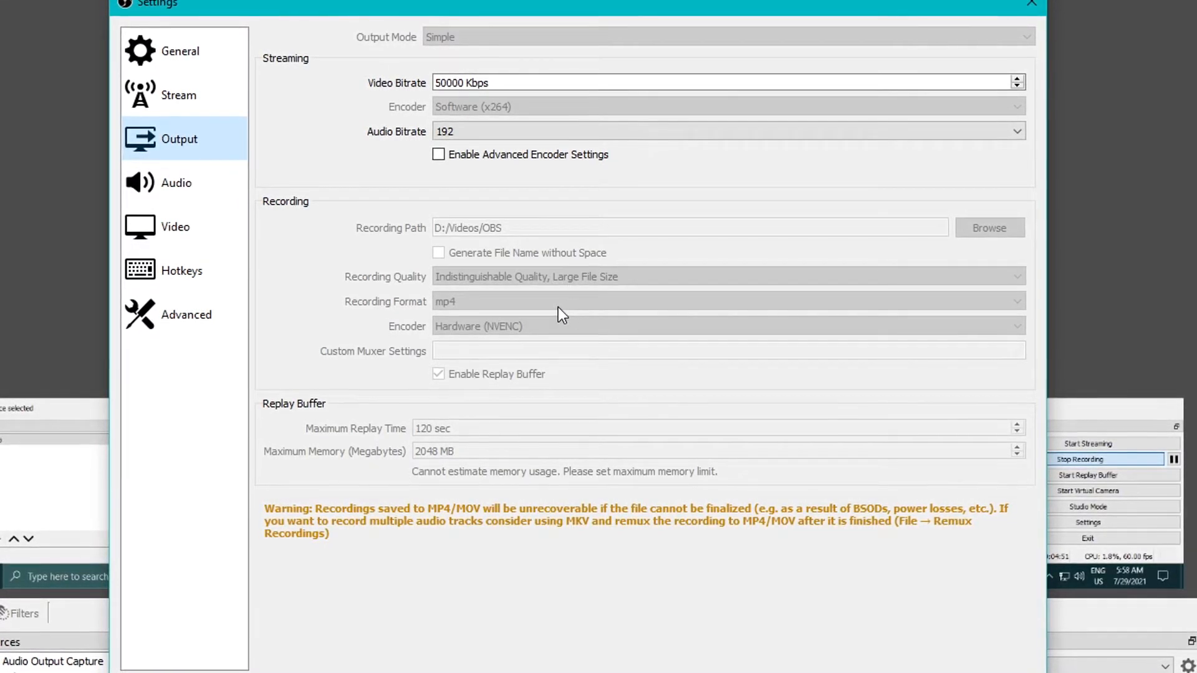
{"action": "mouse_move", "coordinate": [440, 316]}
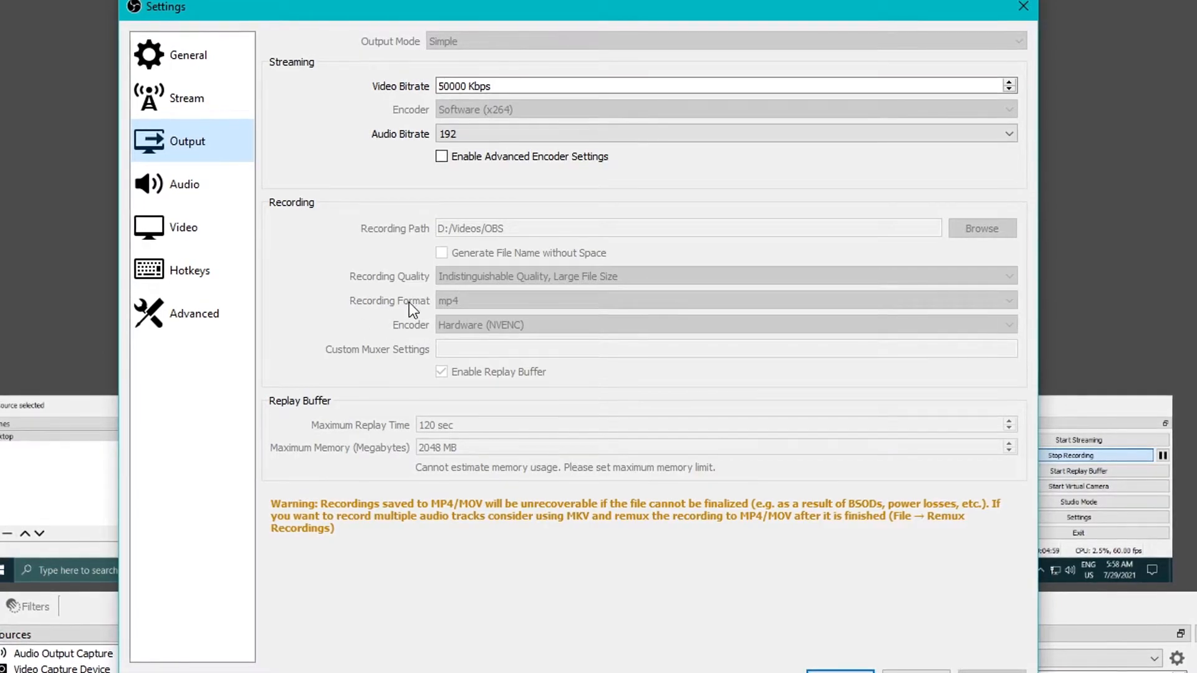
{"action": "mouse_move", "coordinate": [449, 339]}
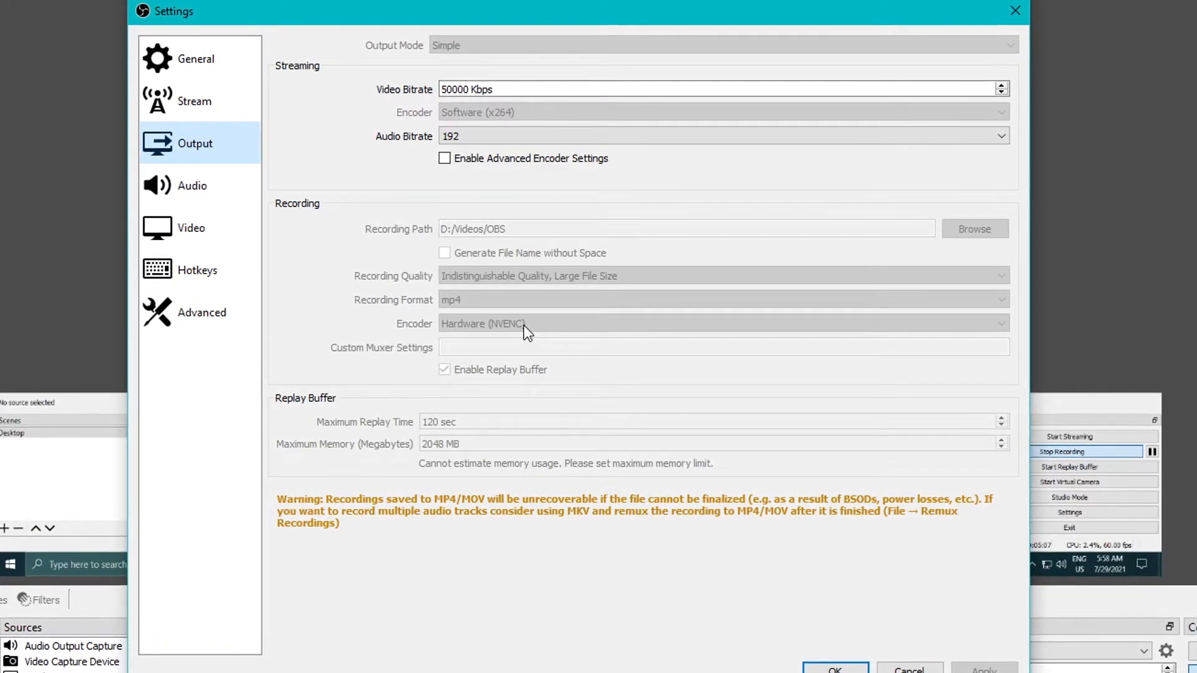
{"action": "mouse_move", "coordinate": [488, 338]}
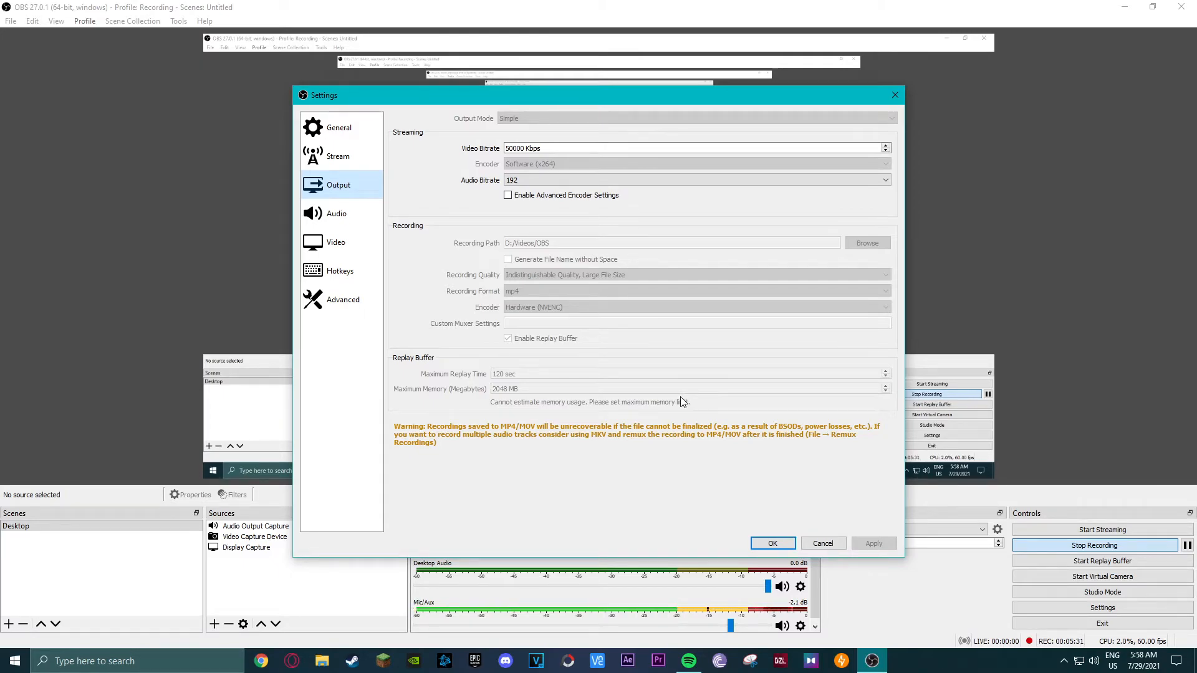
{"action": "mouse_move", "coordinate": [688, 404]}
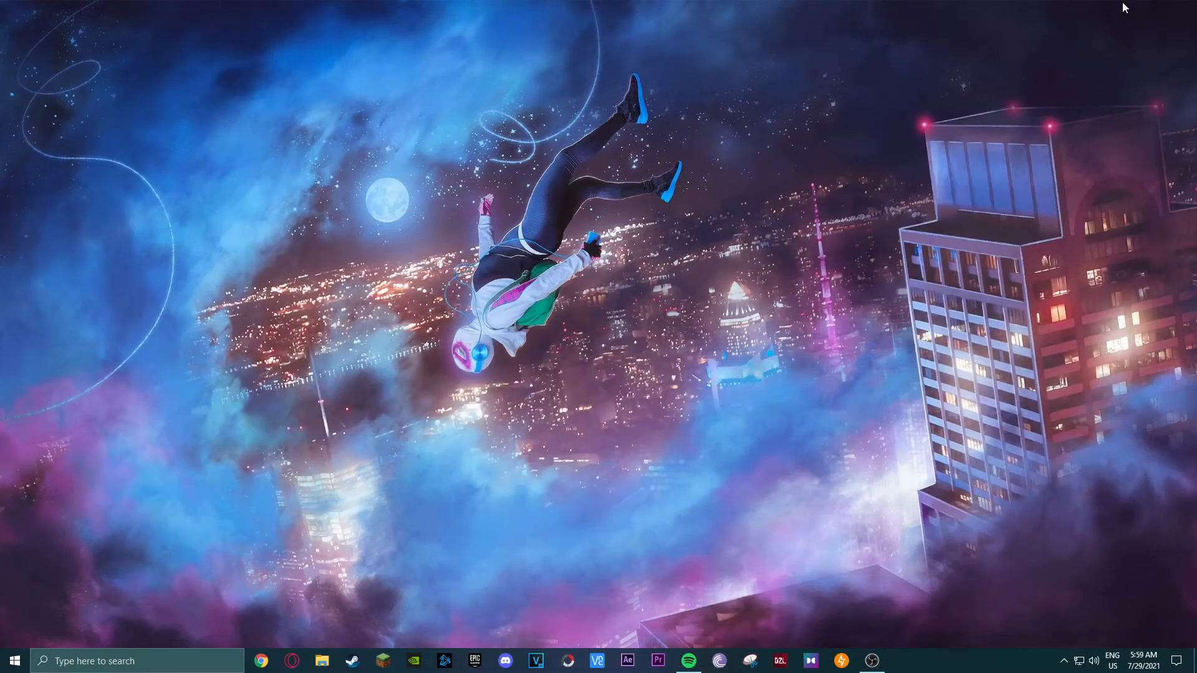
Step: Restore OBS, disable the live preview via the preview context menu, and shrink the window
{"action": "left_click", "coordinate": [872, 661]}
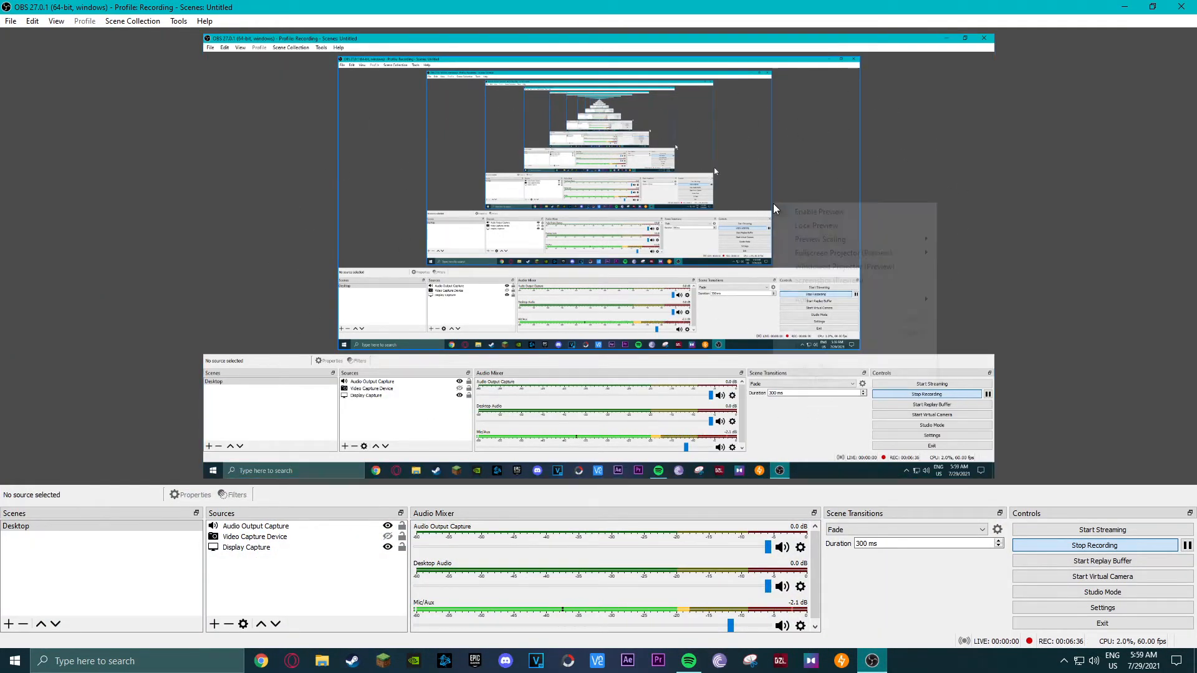
{"action": "left_click", "coordinate": [818, 225]}
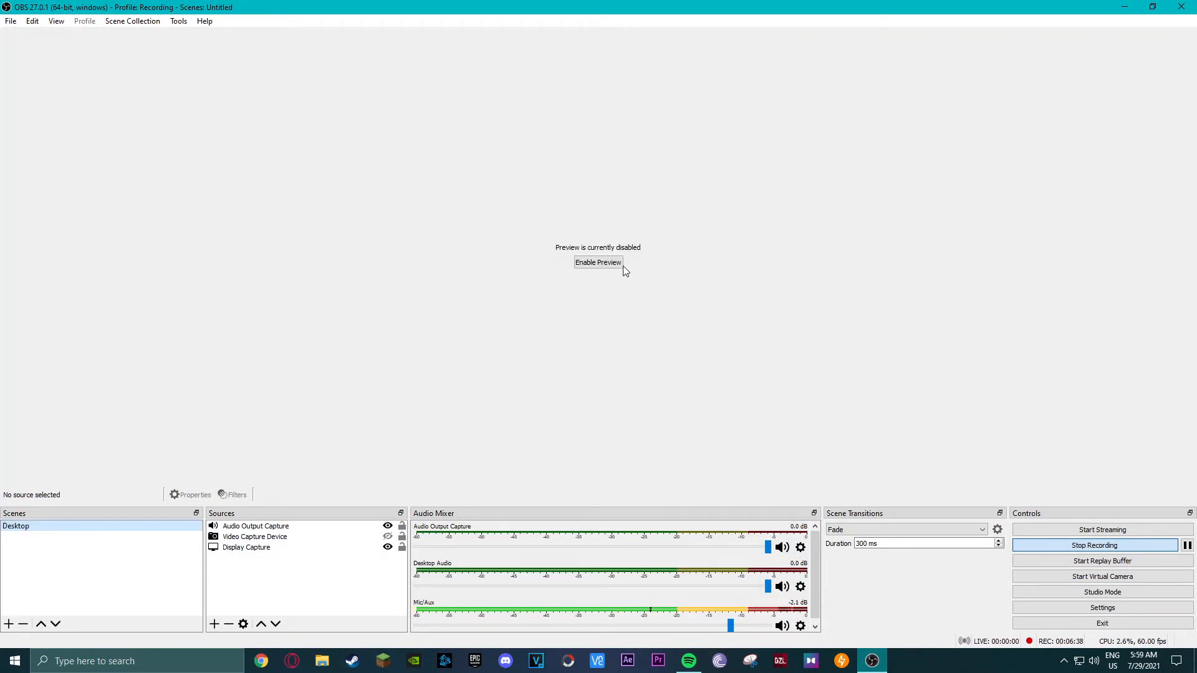
{"action": "left_click", "coordinate": [597, 262]}
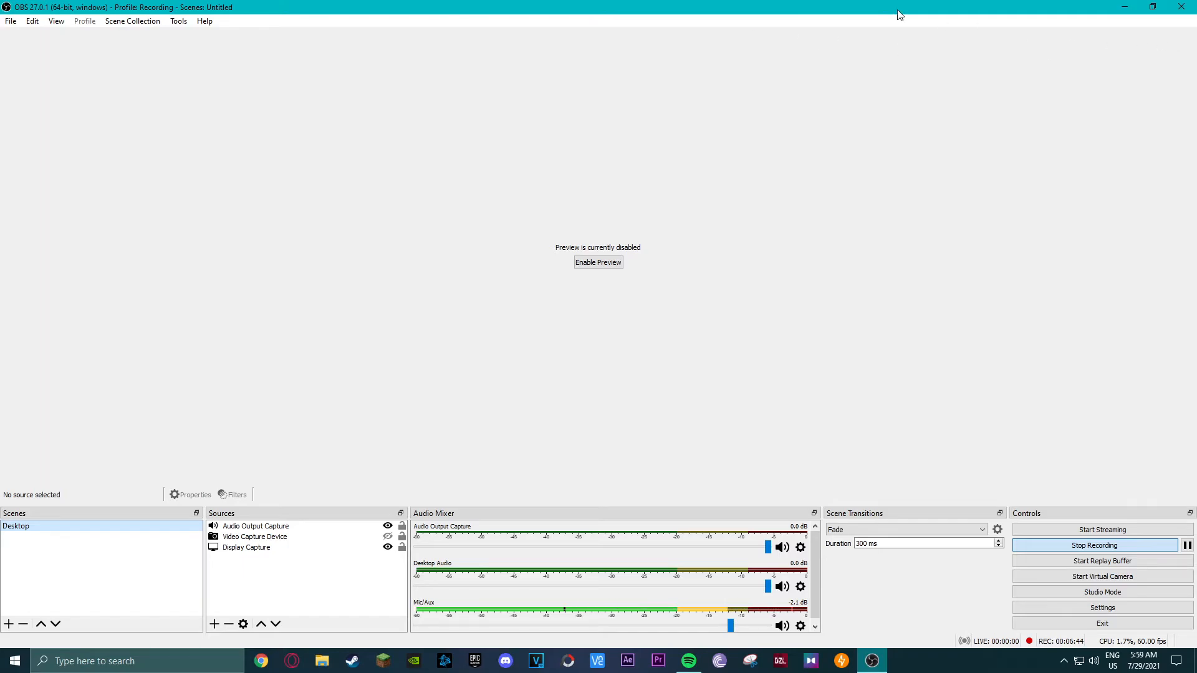
{"action": "left_click", "coordinate": [1152, 7]}
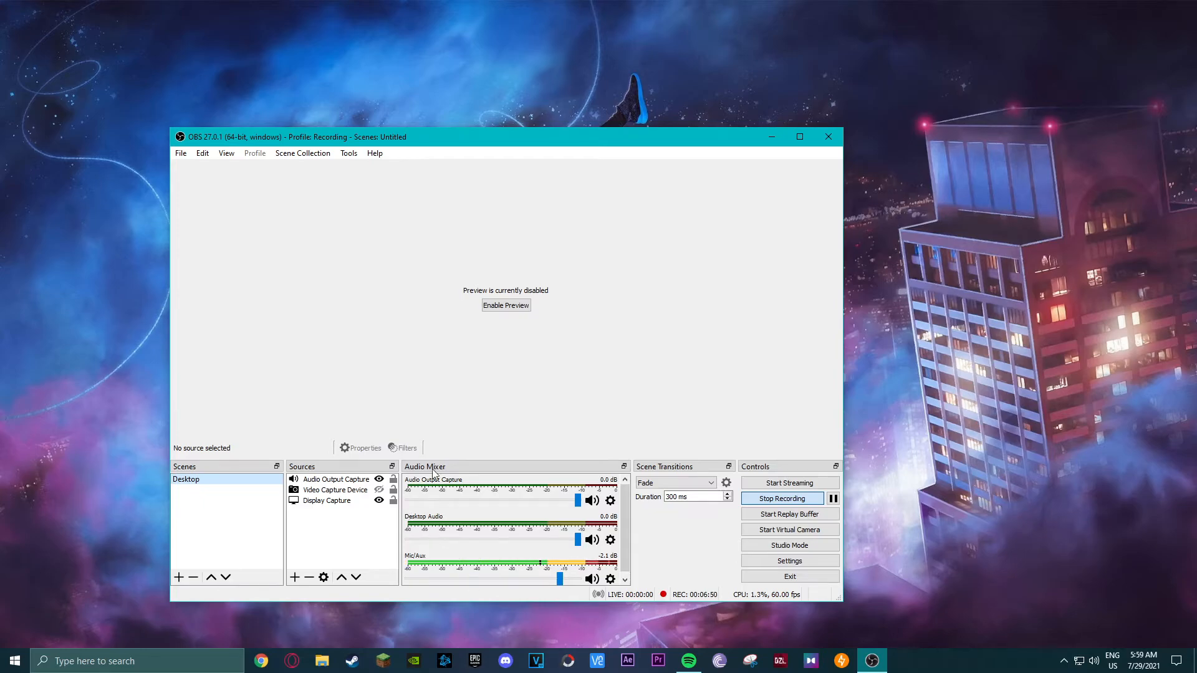
{"action": "mouse_move", "coordinate": [514, 510]}
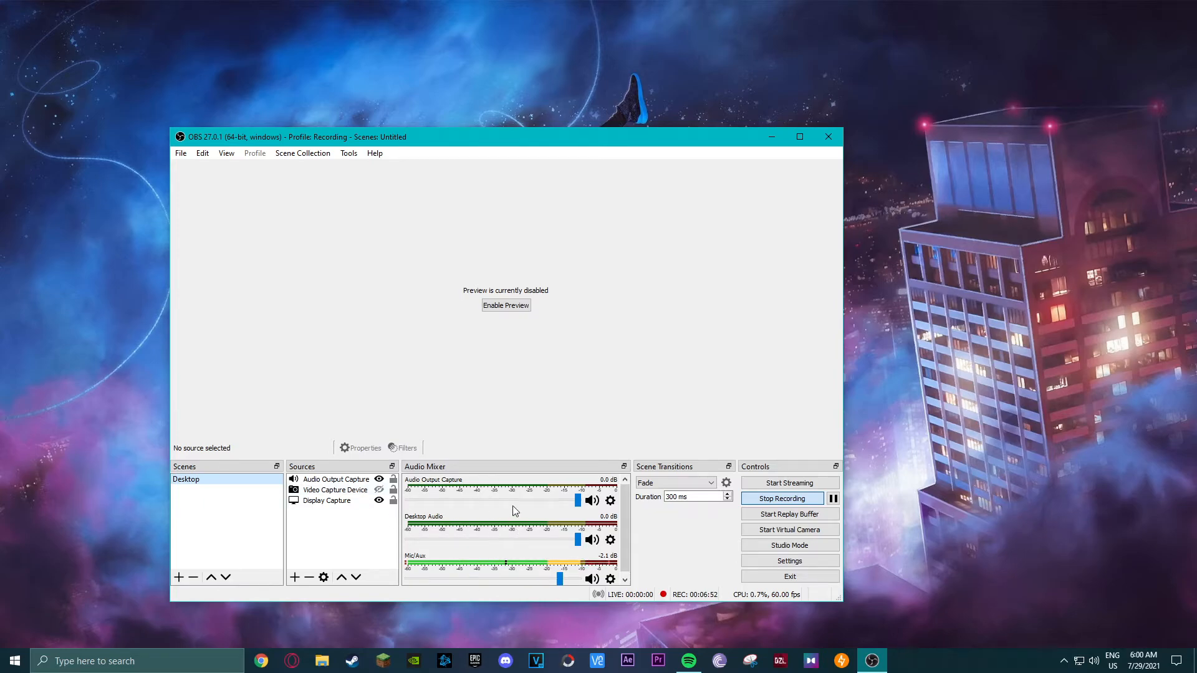
{"action": "mouse_move", "coordinate": [481, 556]}
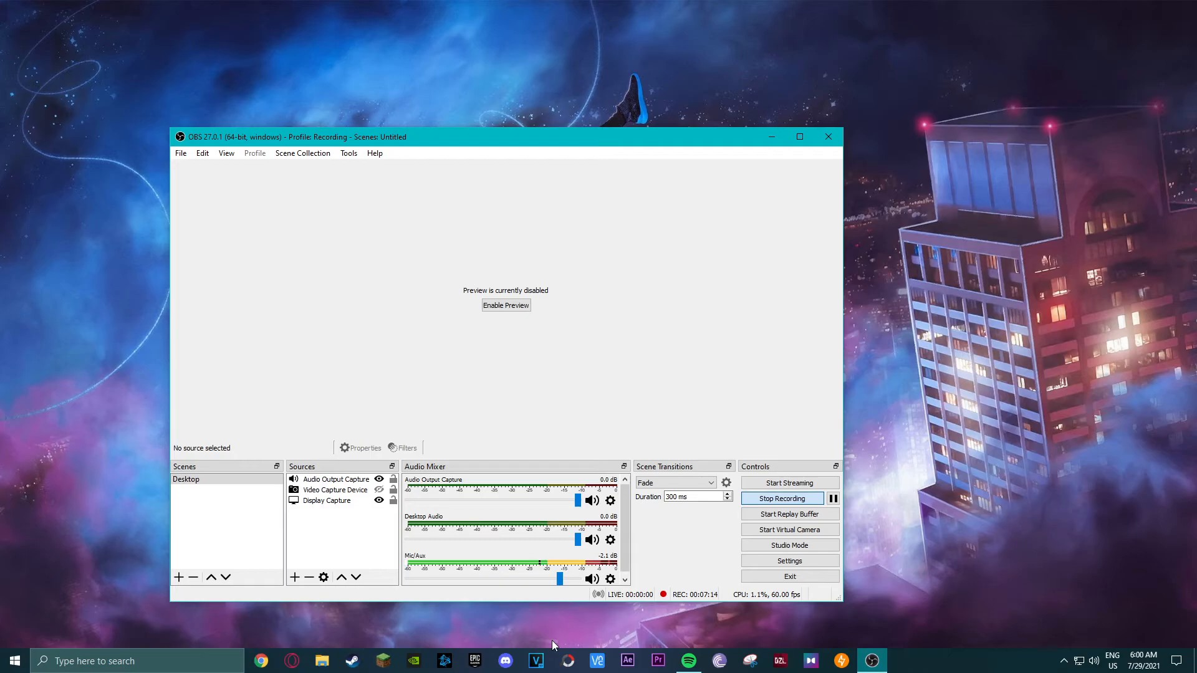
{"action": "mouse_move", "coordinate": [628, 526]}
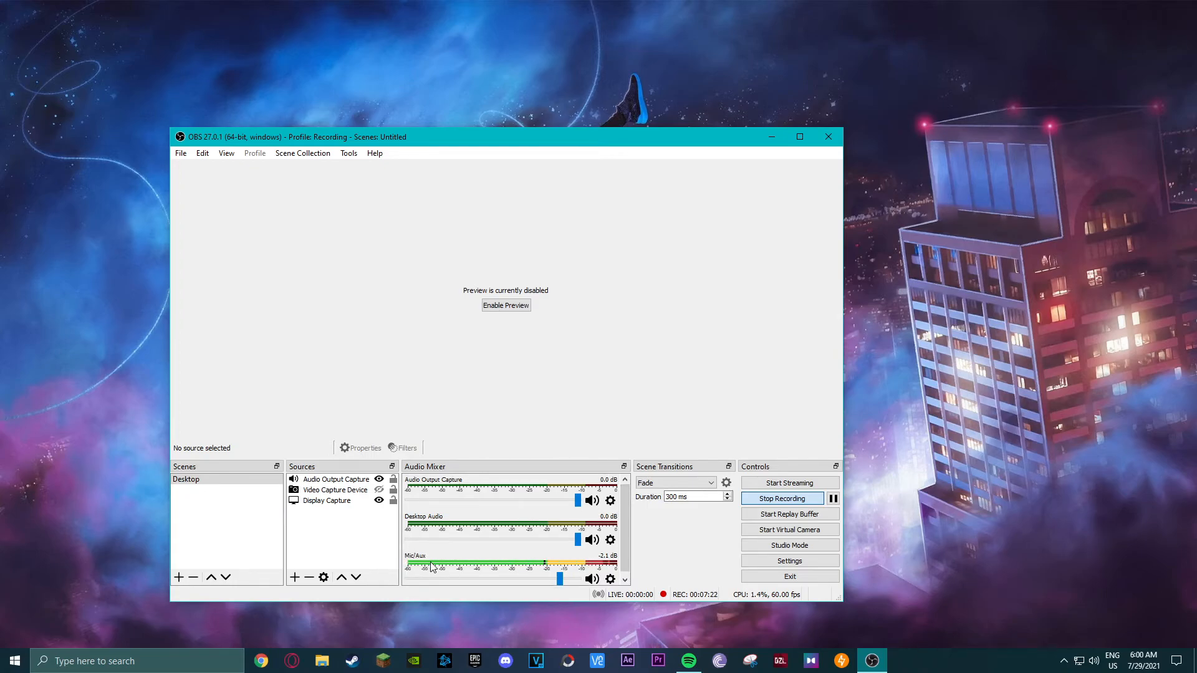
{"action": "mouse_move", "coordinate": [790, 544]}
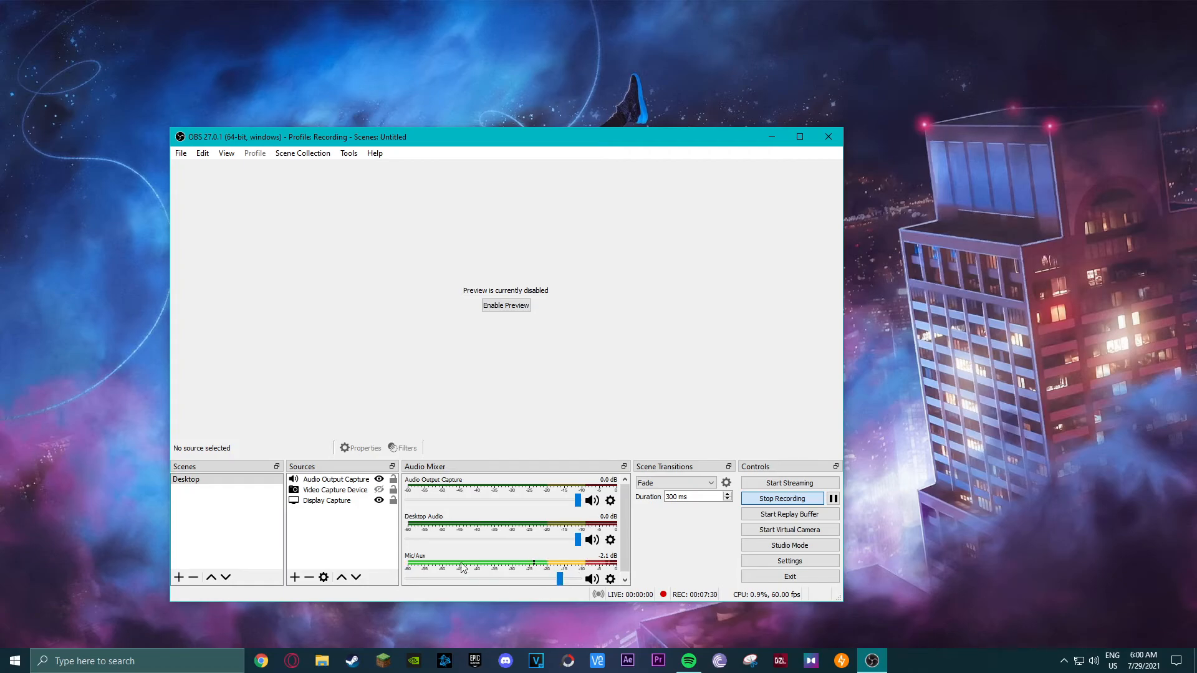
{"action": "mouse_move", "coordinate": [630, 532]}
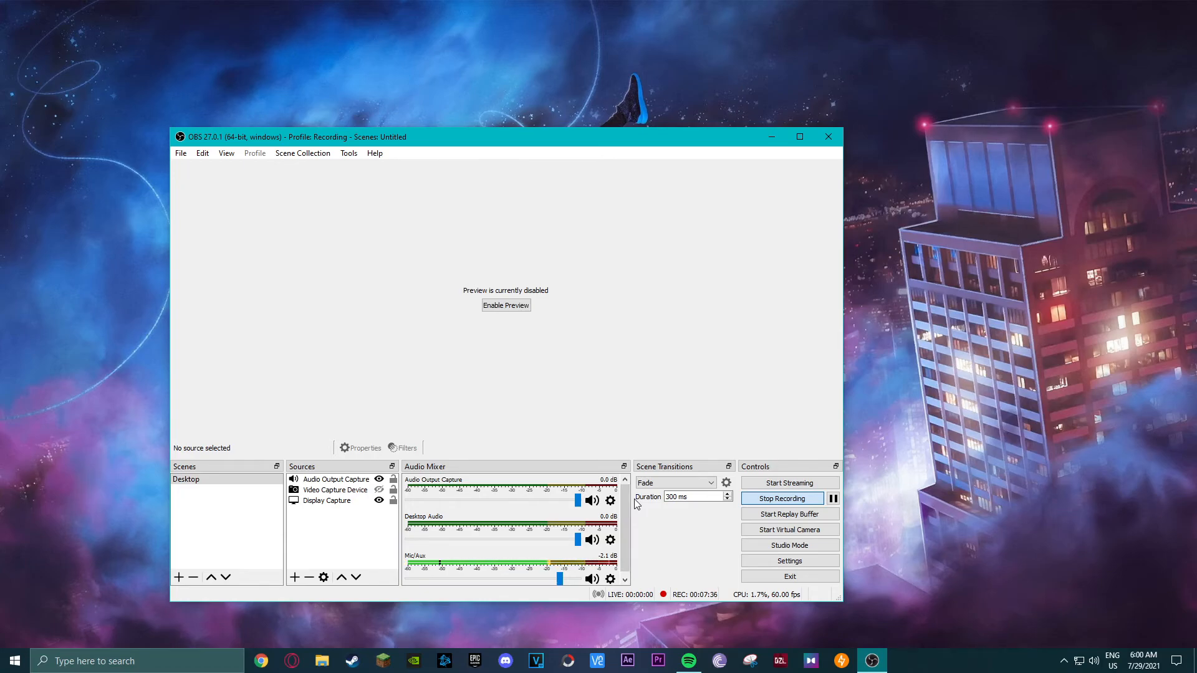
{"action": "mouse_move", "coordinate": [647, 512]}
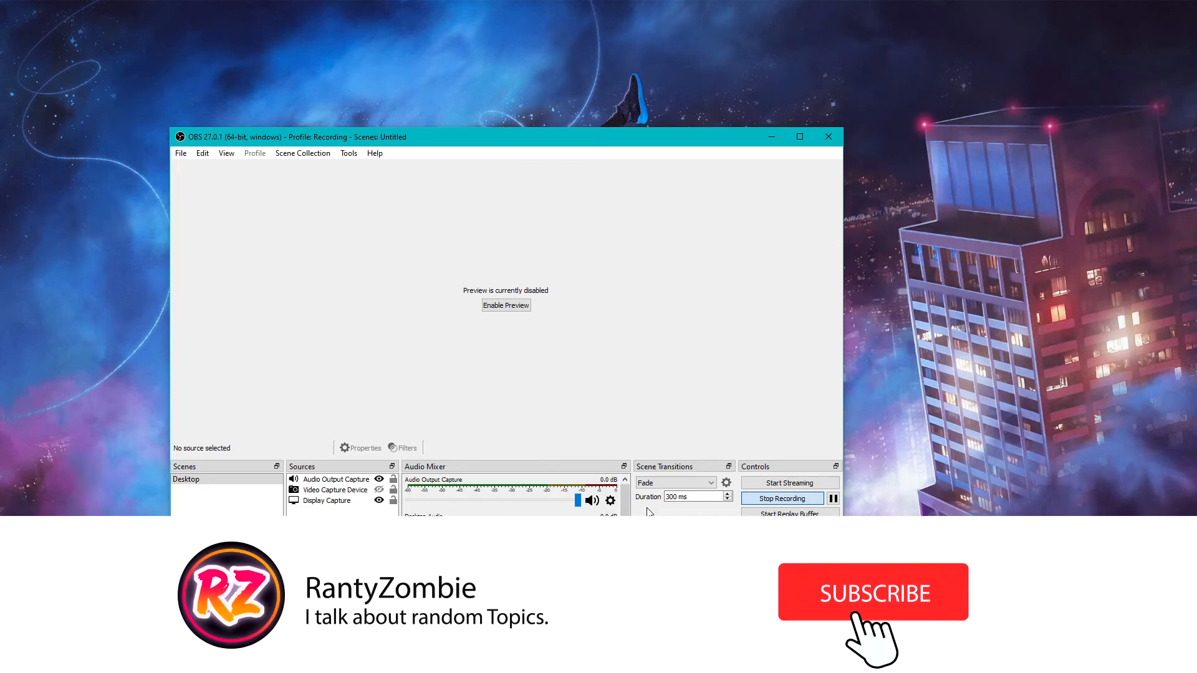
Step: Keep OBS recording in a smaller window on the desktop with preview disabled
{"action": "left_click", "coordinate": [872, 591]}
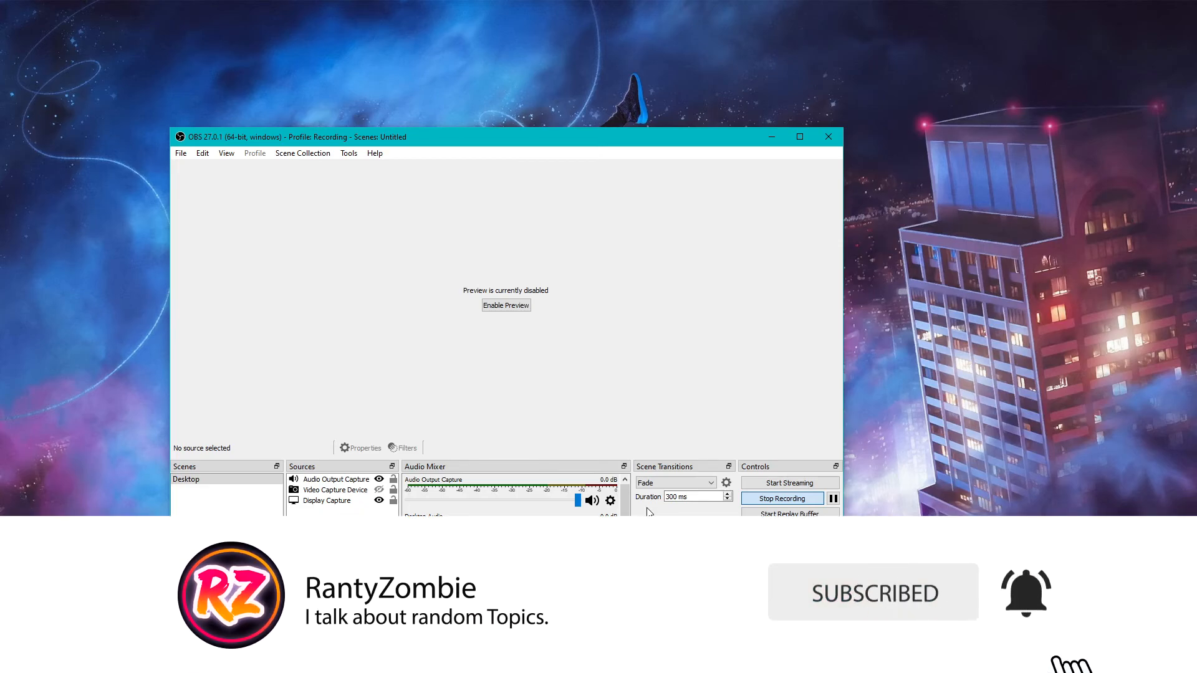